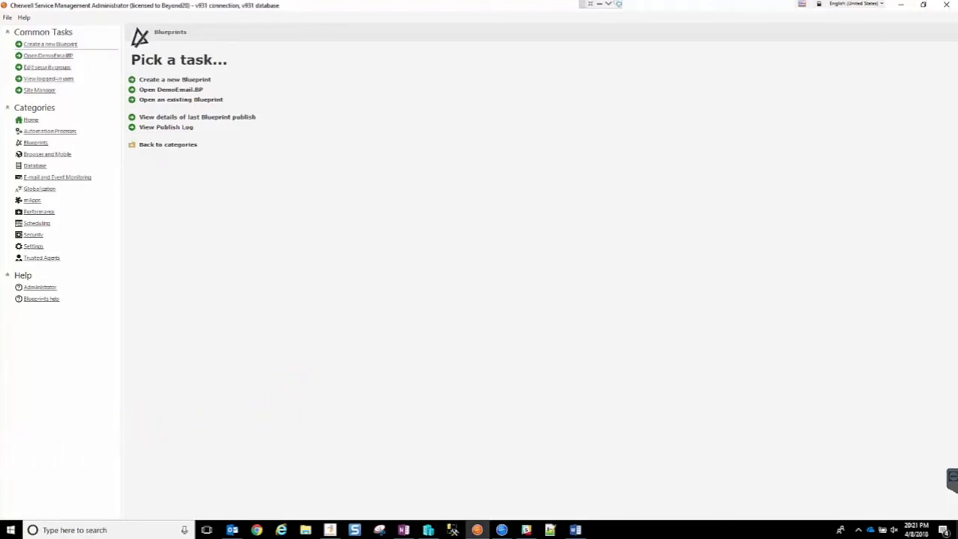
mouse_move(259, 190)
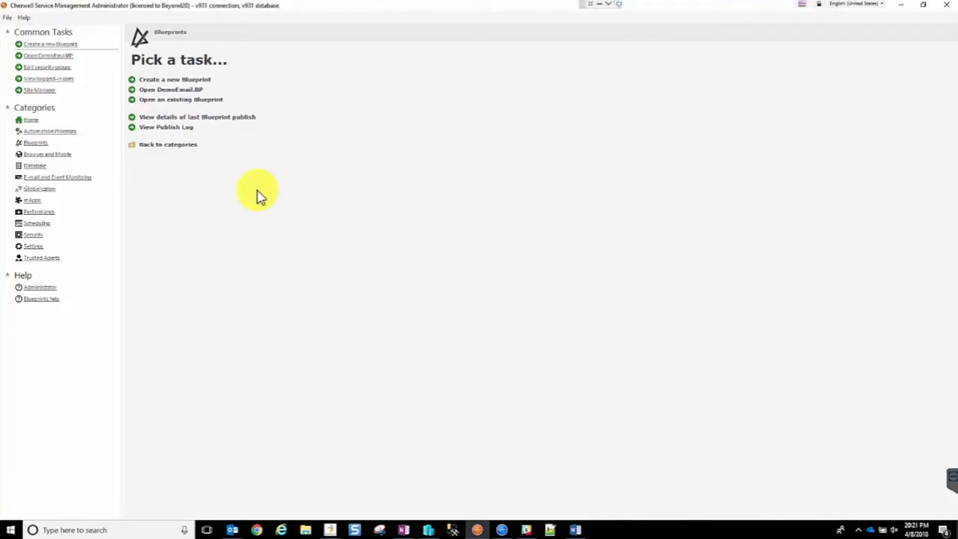
mouse_move(251, 202)
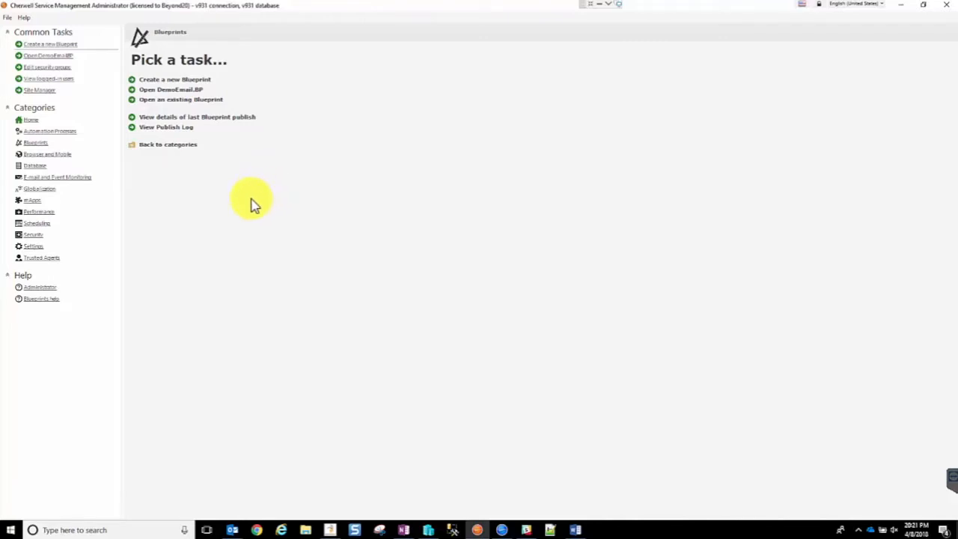
mouse_move(241, 217)
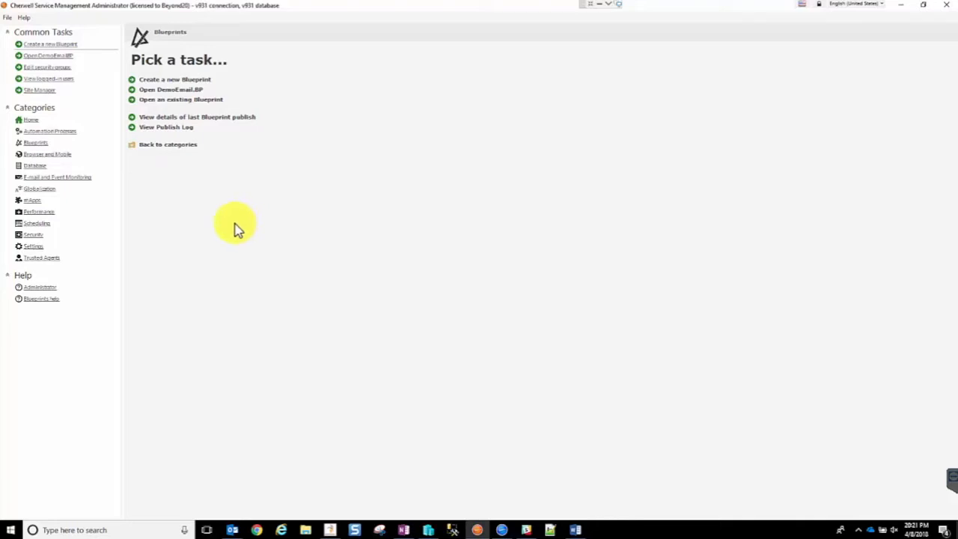
mouse_move(234, 230)
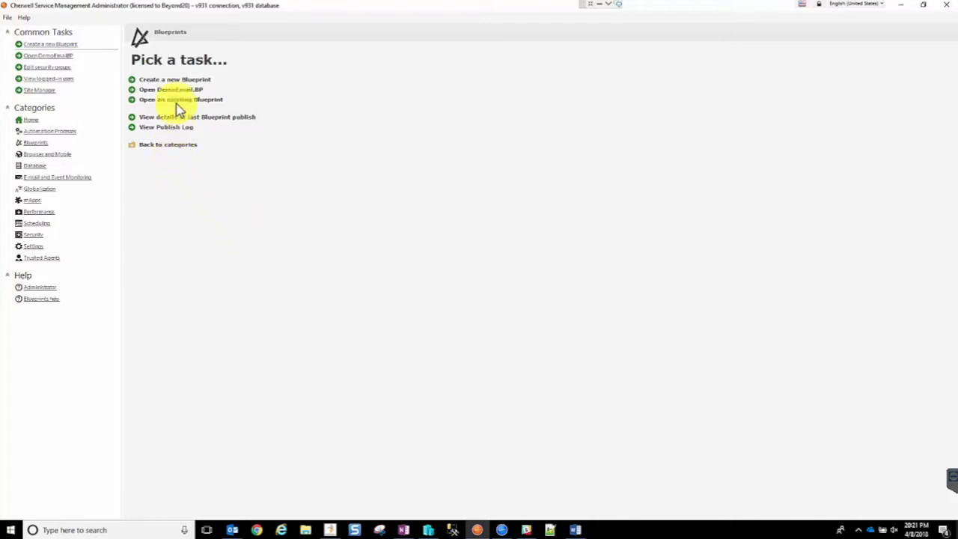
mouse_move(161, 83)
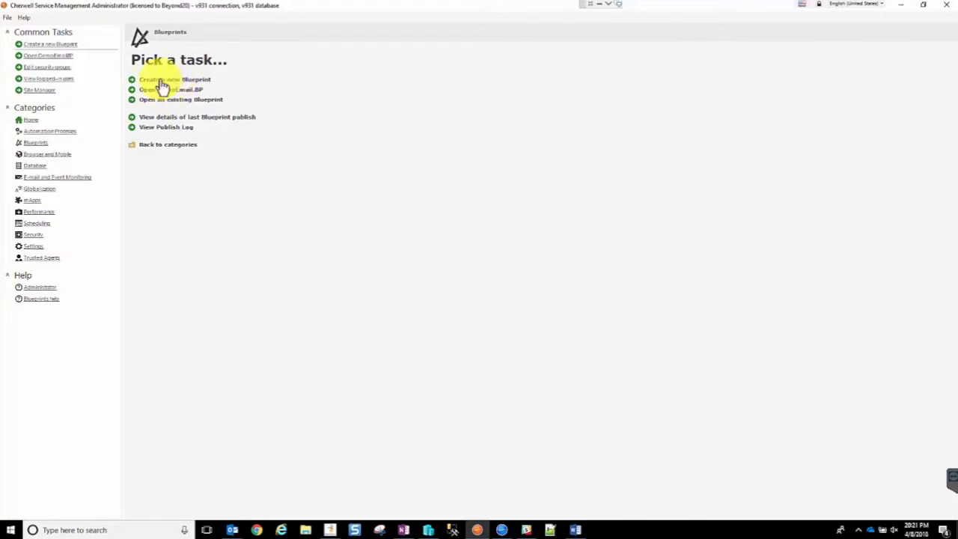
- Start a new blueprint and select the Incident business object in the object tree
click(169, 79)
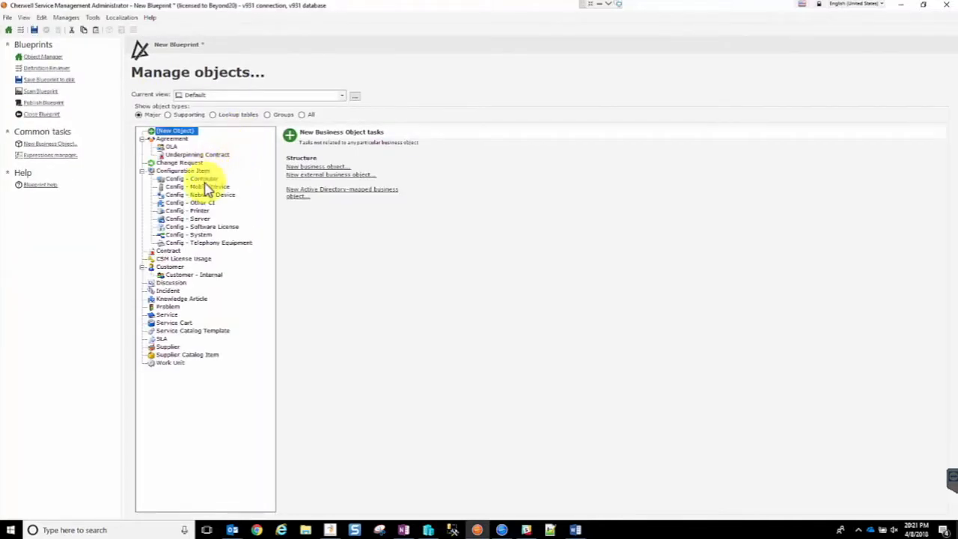
mouse_move(208, 277)
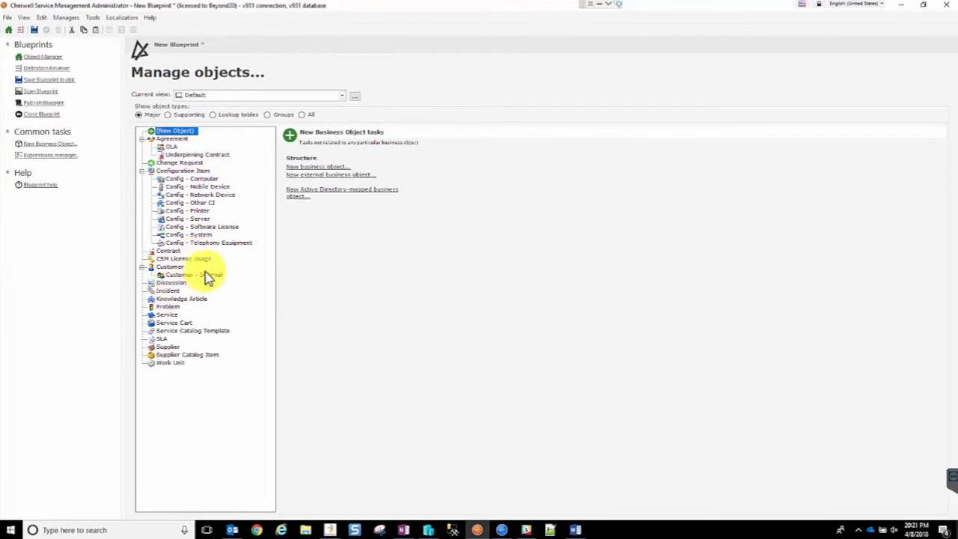
click(66, 17)
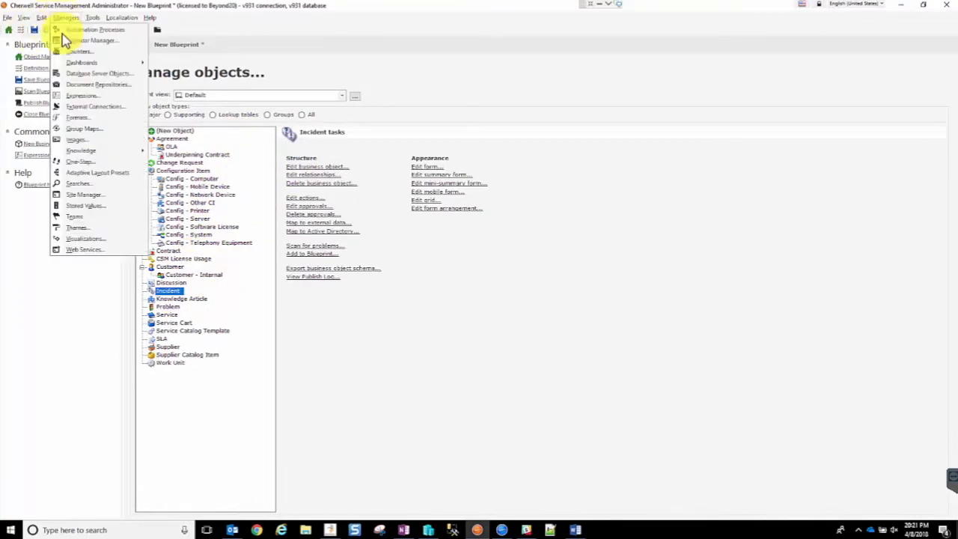
mouse_move(85, 195)
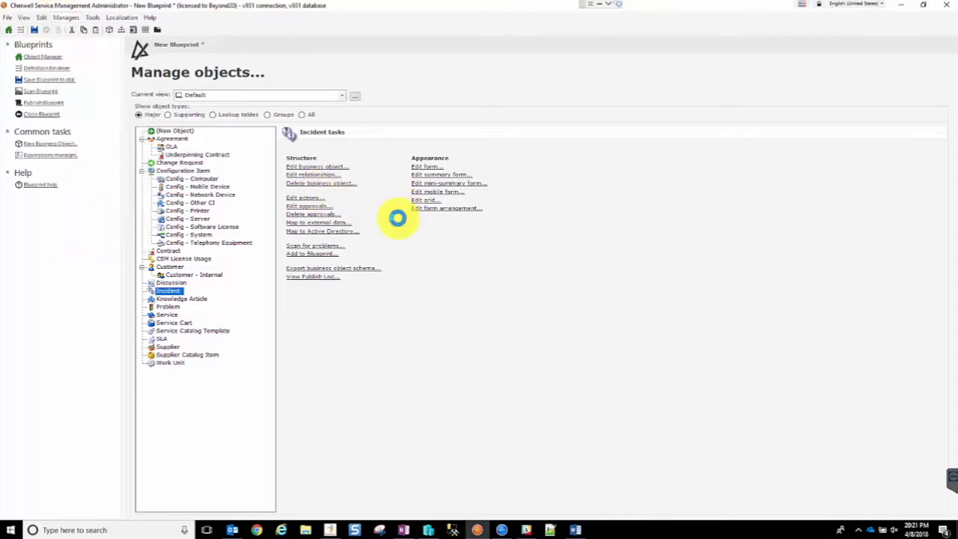
- Open the One-Step manager, show Blueprint > Notification Emails, and select Demo OneStep Email
click(305, 197)
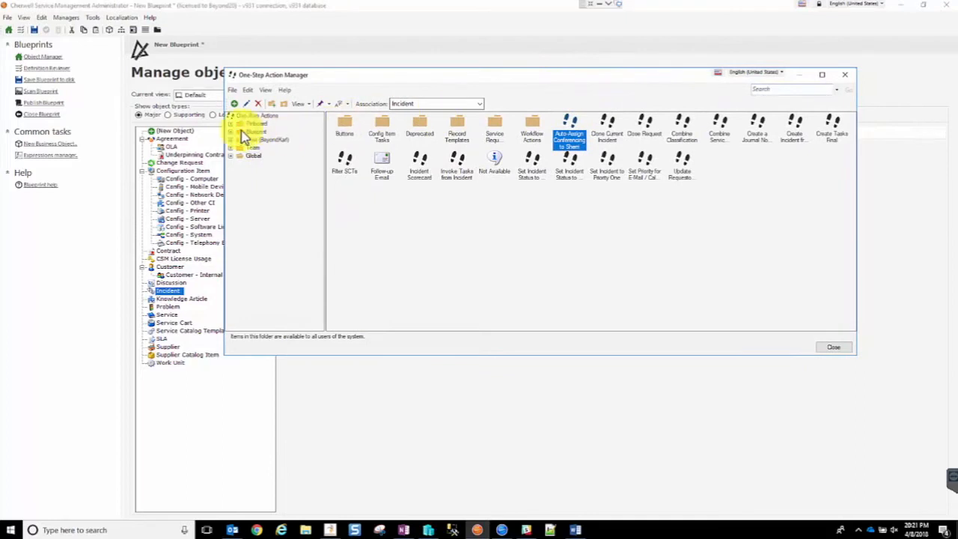
click(256, 132)
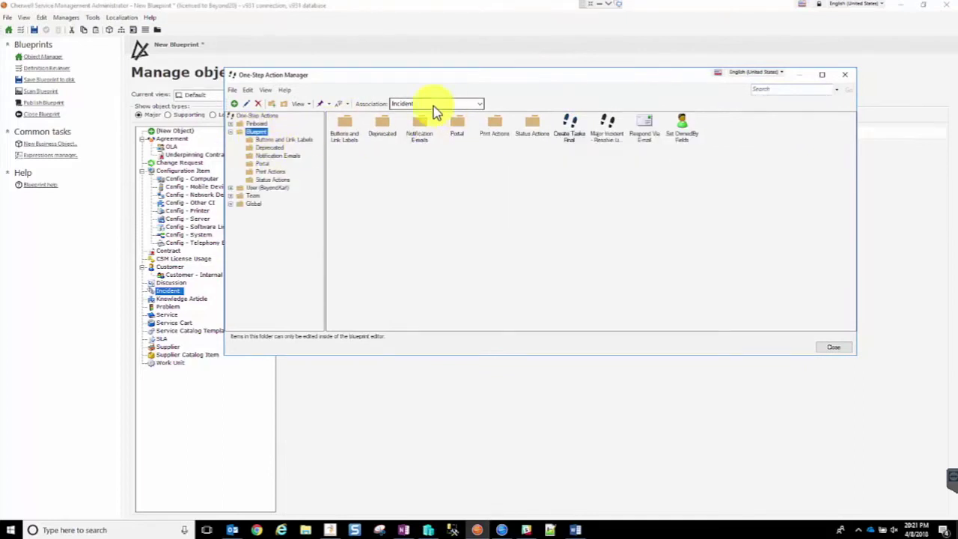
mouse_move(439, 176)
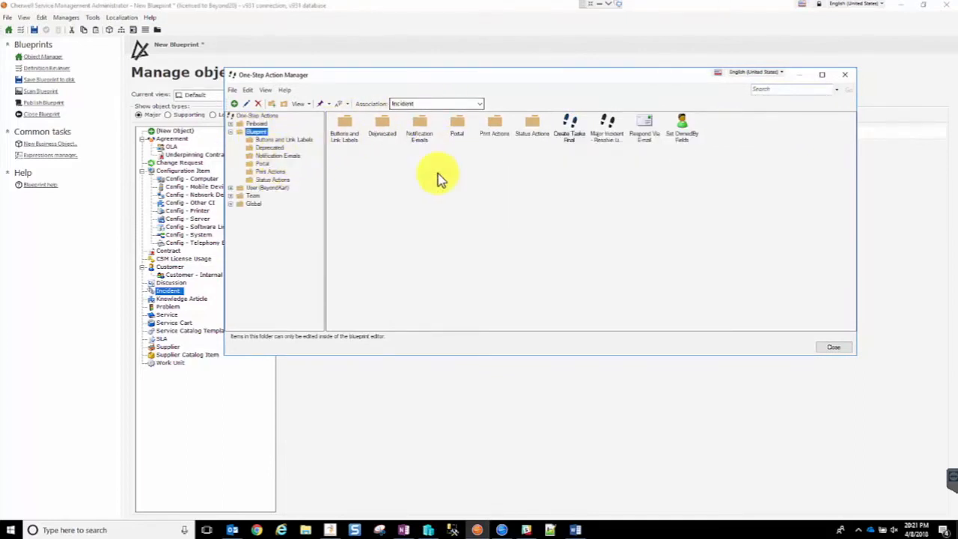
click(278, 155)
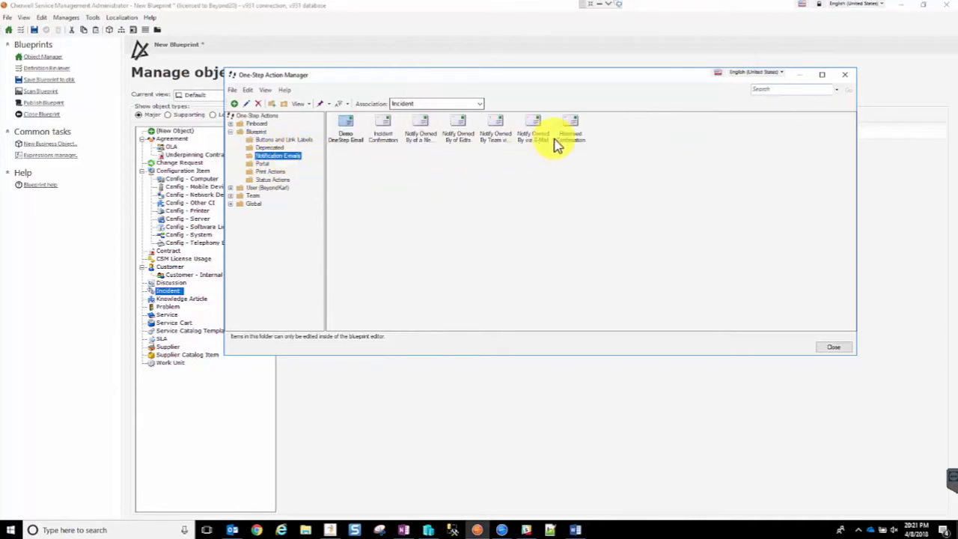
right_click(345, 131)
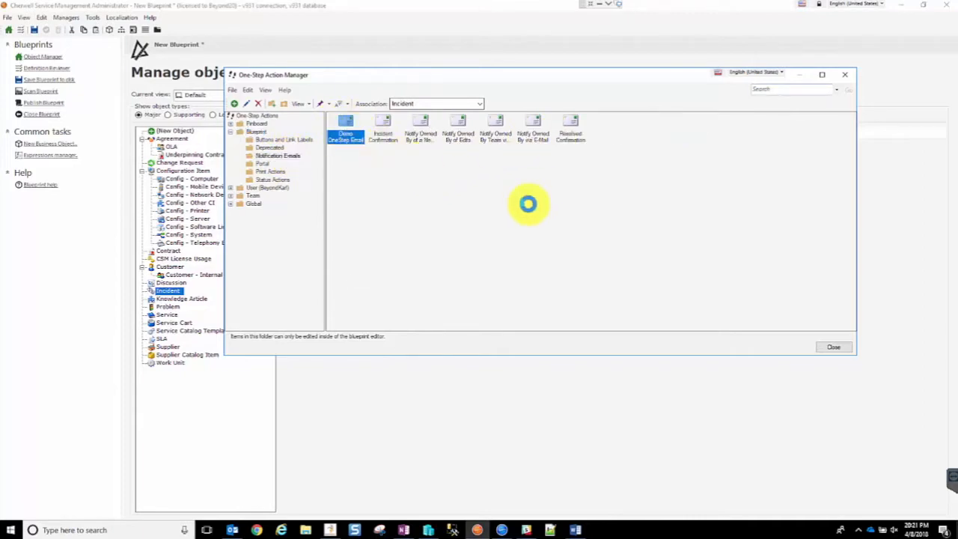
- Open the Demo OneStep Email action in the One-Step editor via Edit
double_click(345, 127)
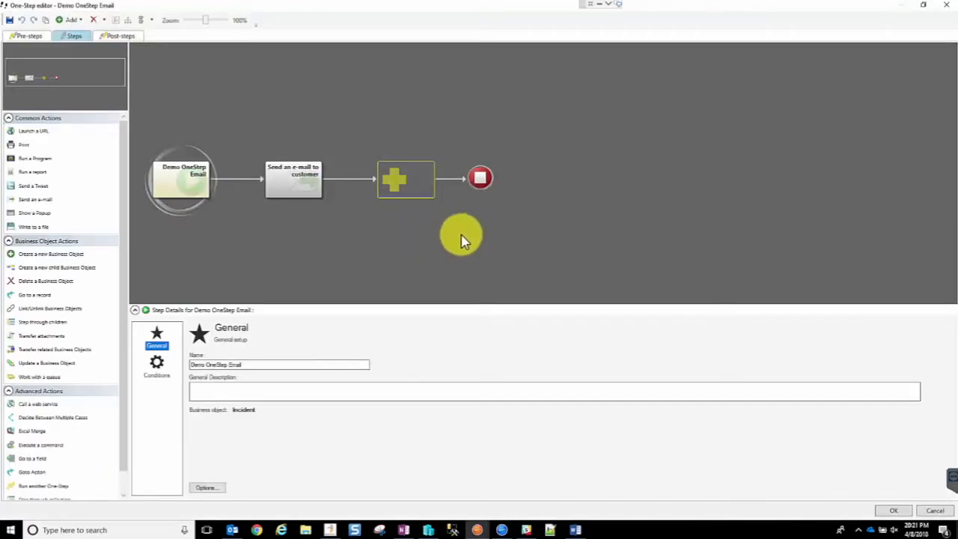
mouse_move(198, 194)
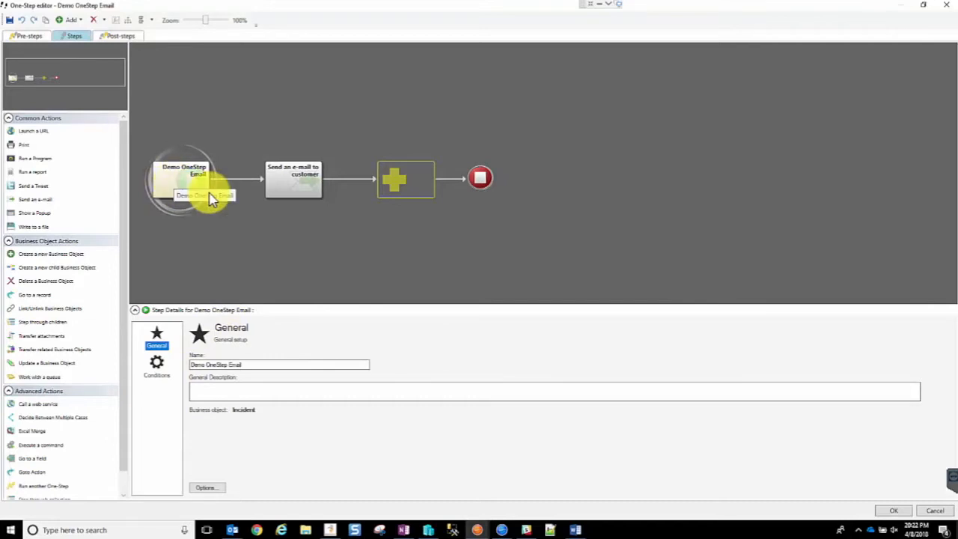
mouse_move(291, 186)
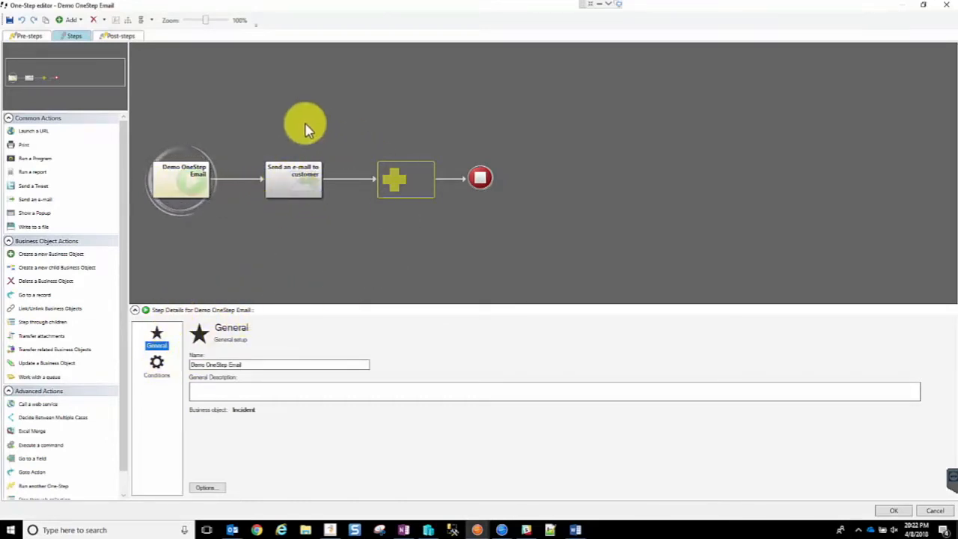
mouse_move(504, 284)
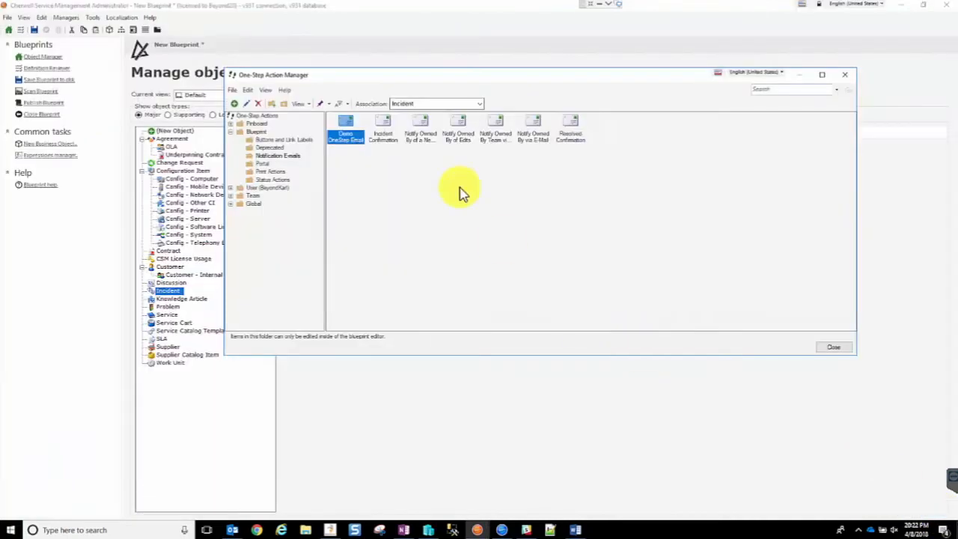
mouse_move(570, 127)
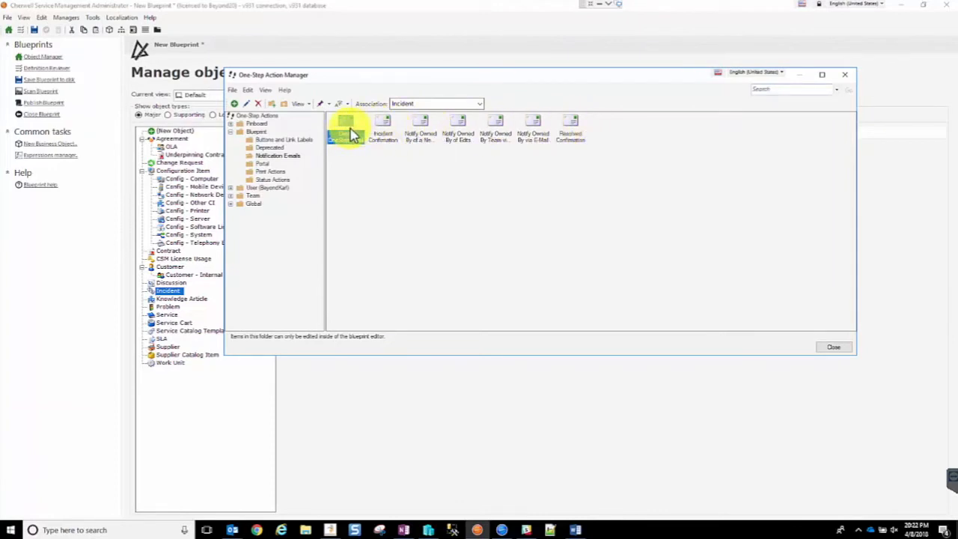
right_click(345, 131)
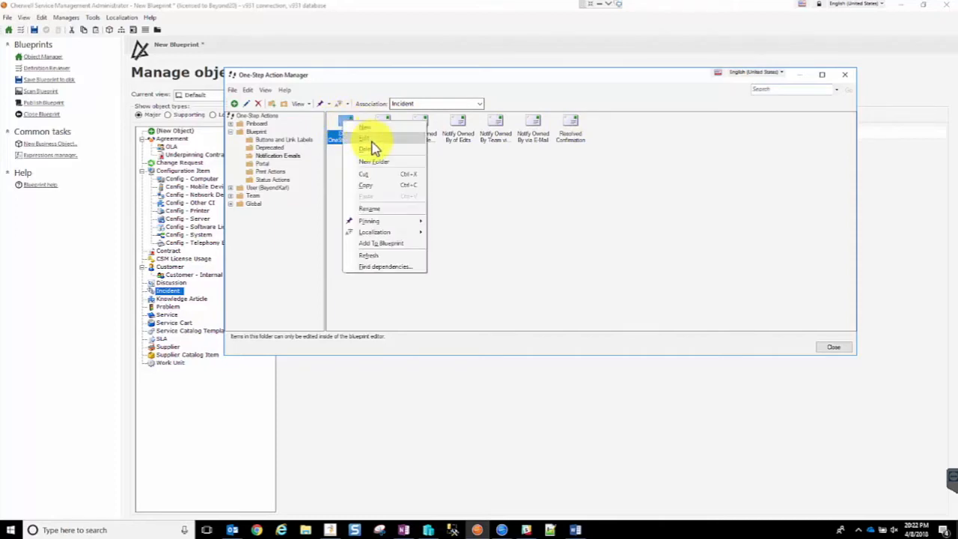
click(369, 139)
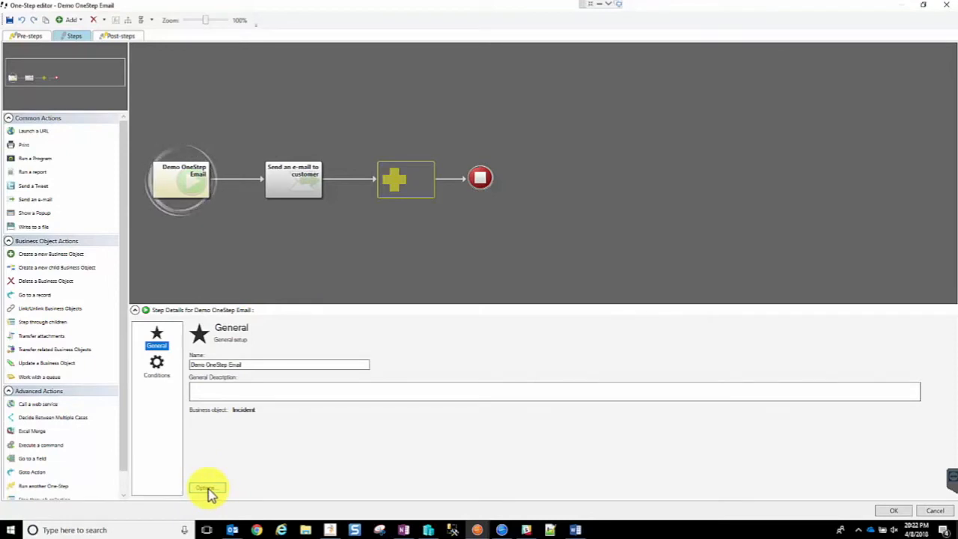
click(208, 487)
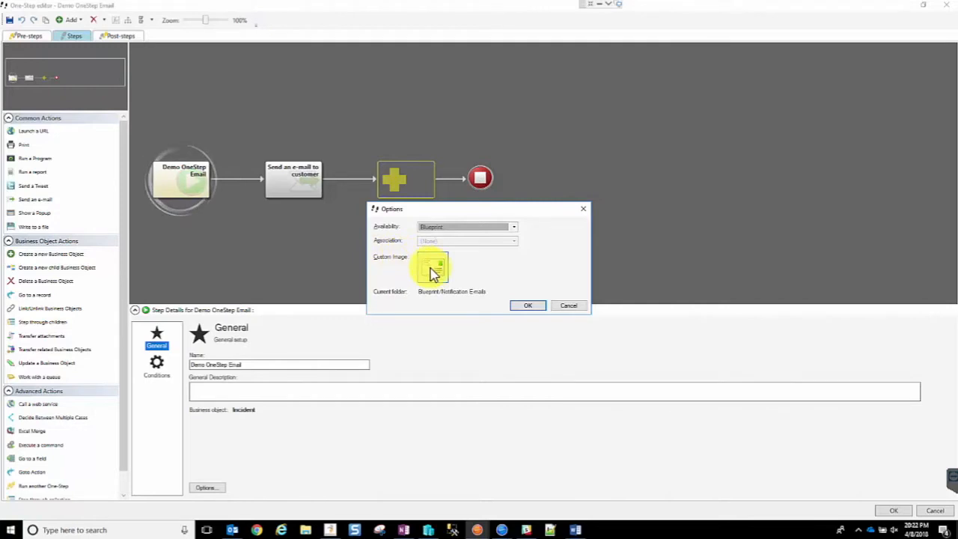
click(432, 267)
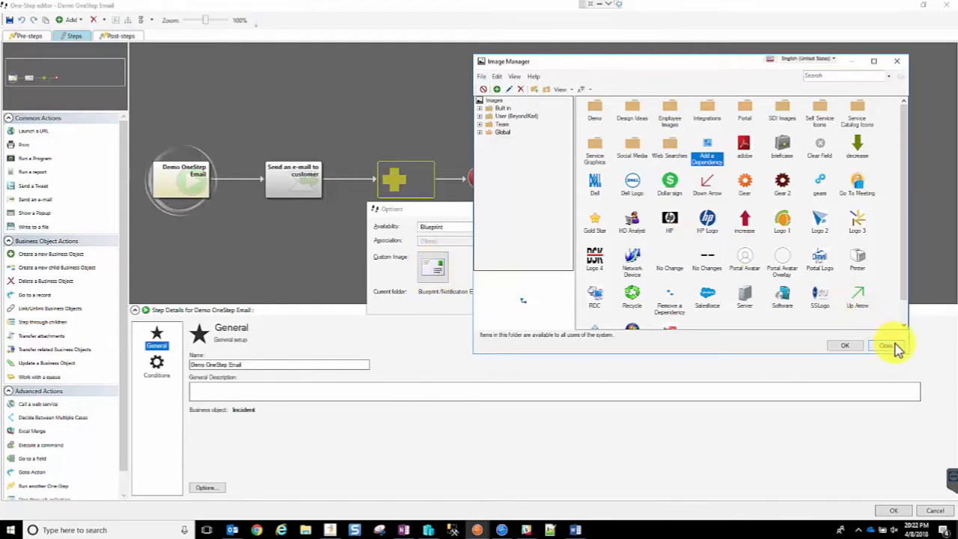
click(887, 345)
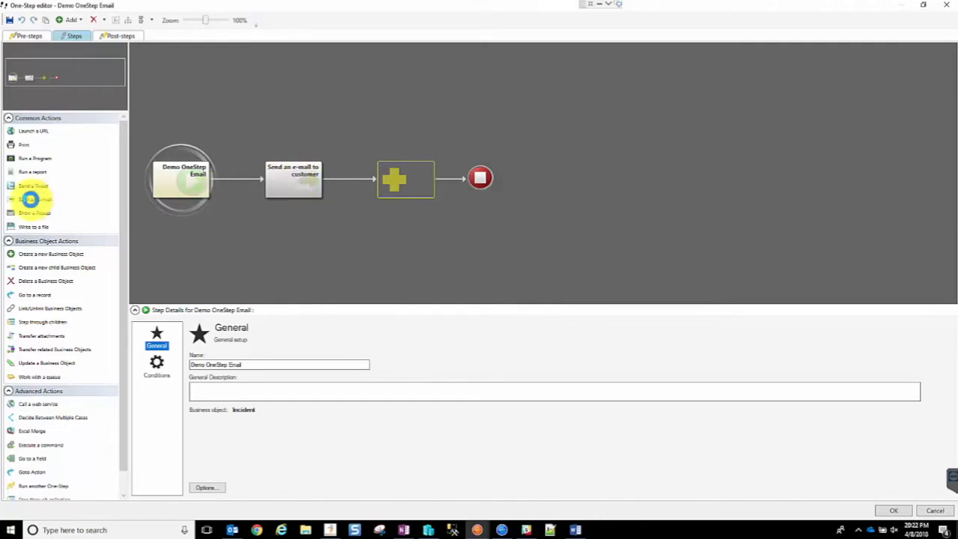
- Show the send-email step's details and start editing its templated message body
click(292, 173)
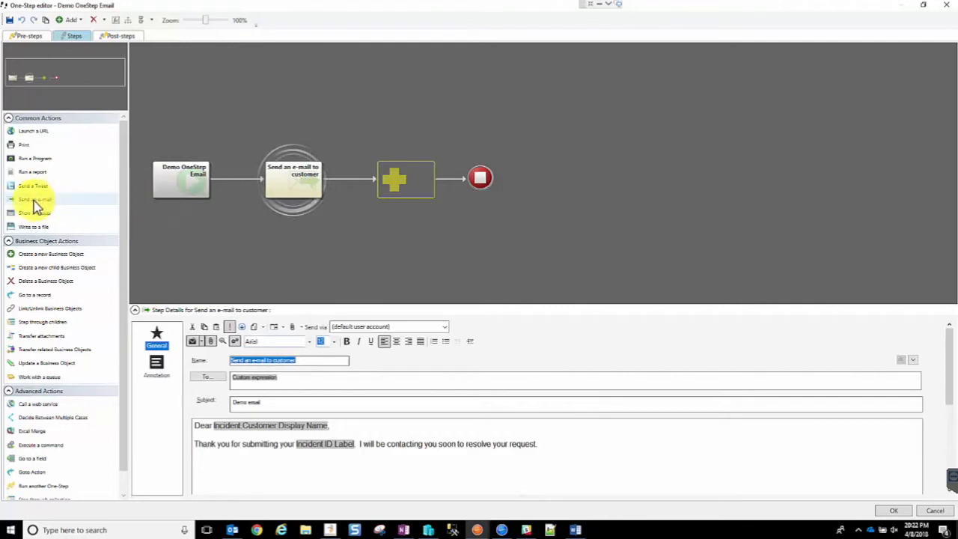
mouse_move(300, 179)
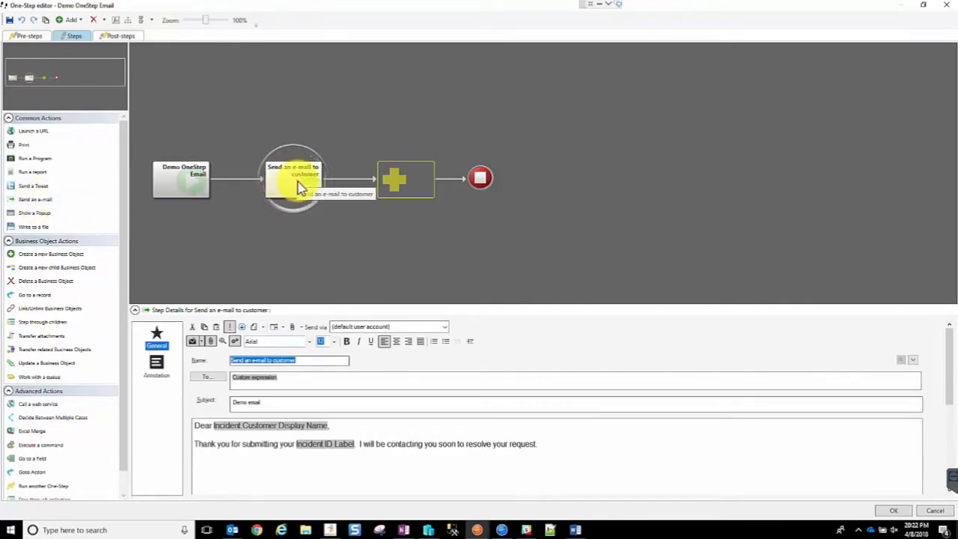
mouse_move(487, 322)
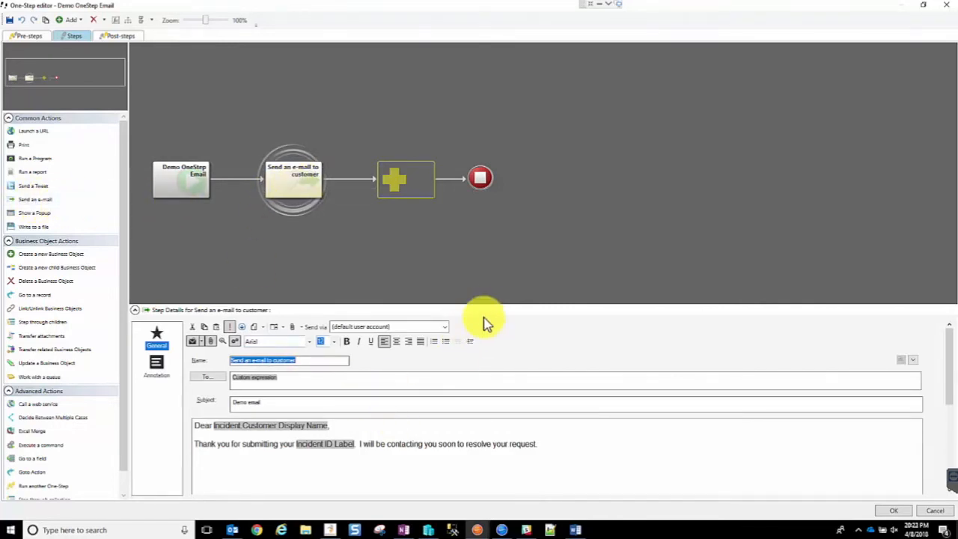
mouse_move(492, 299)
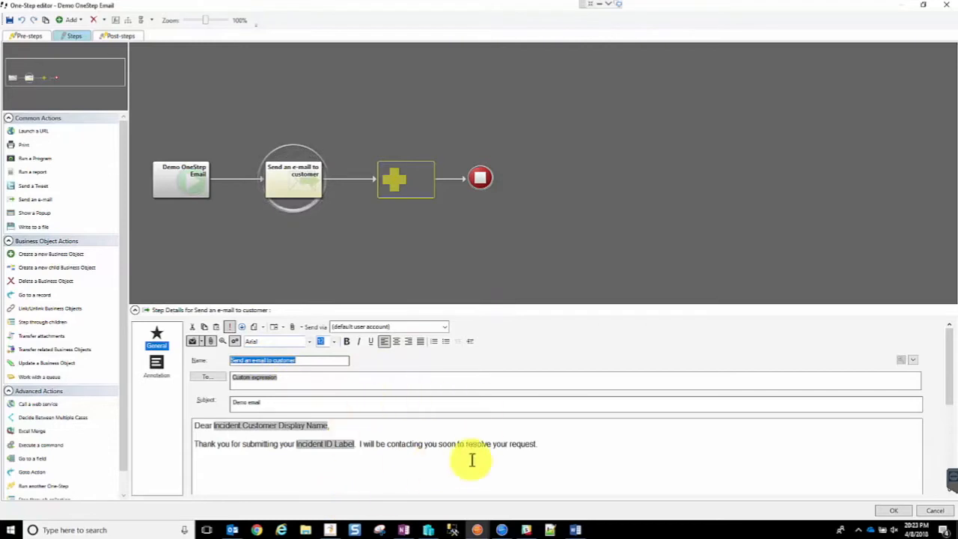
click(135, 310)
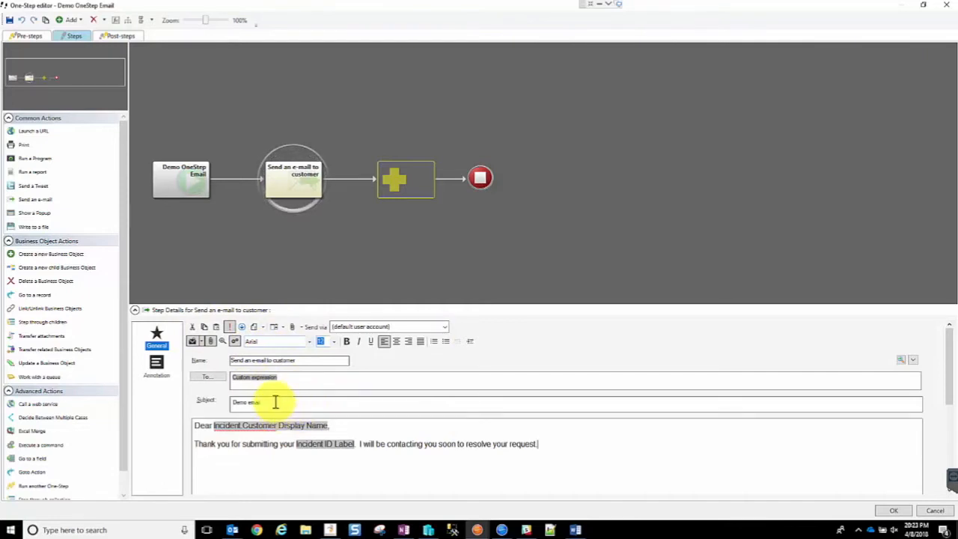
click(288, 360)
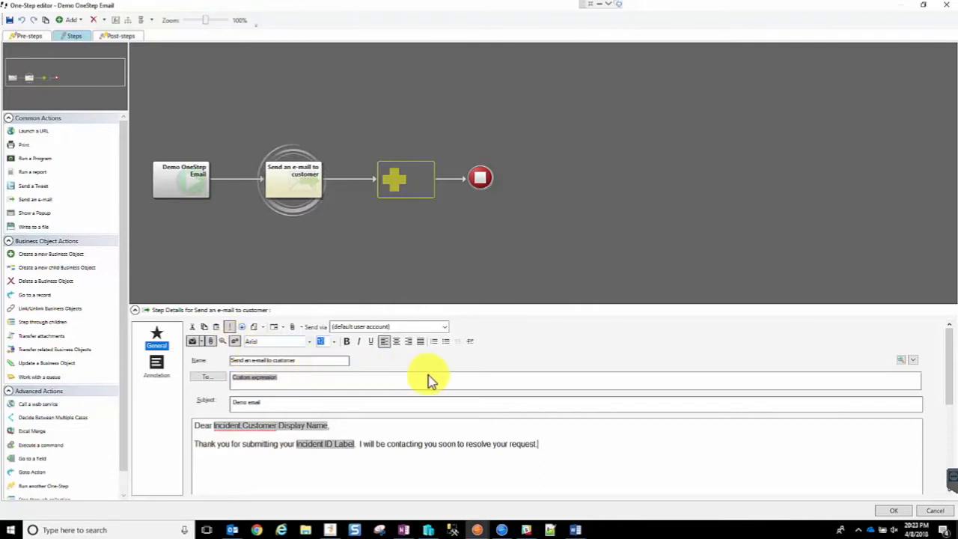
mouse_move(457, 378)
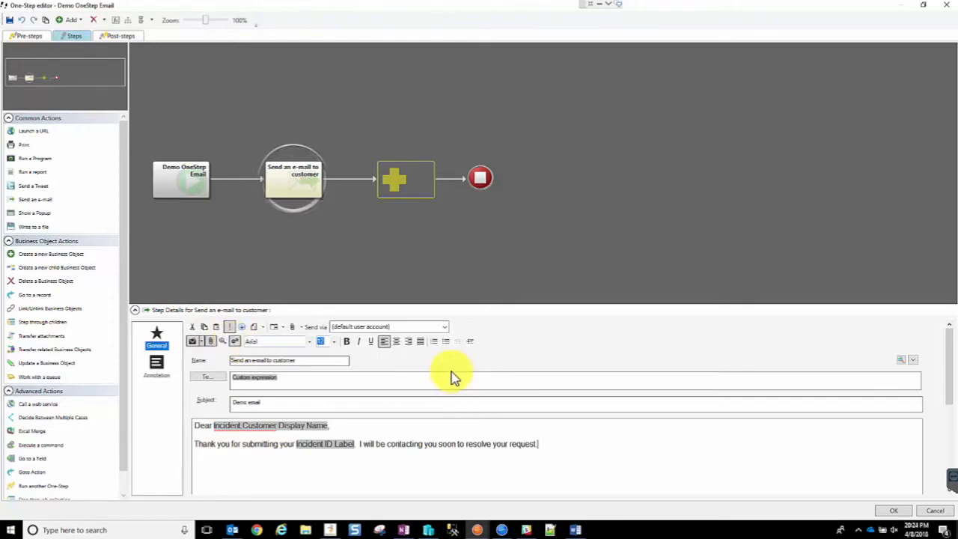
mouse_move(459, 365)
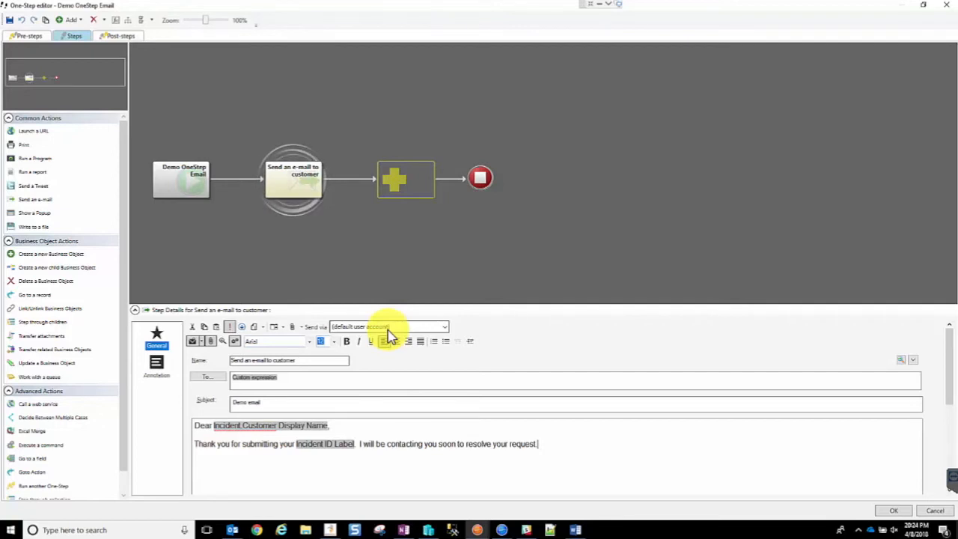
mouse_move(400, 341)
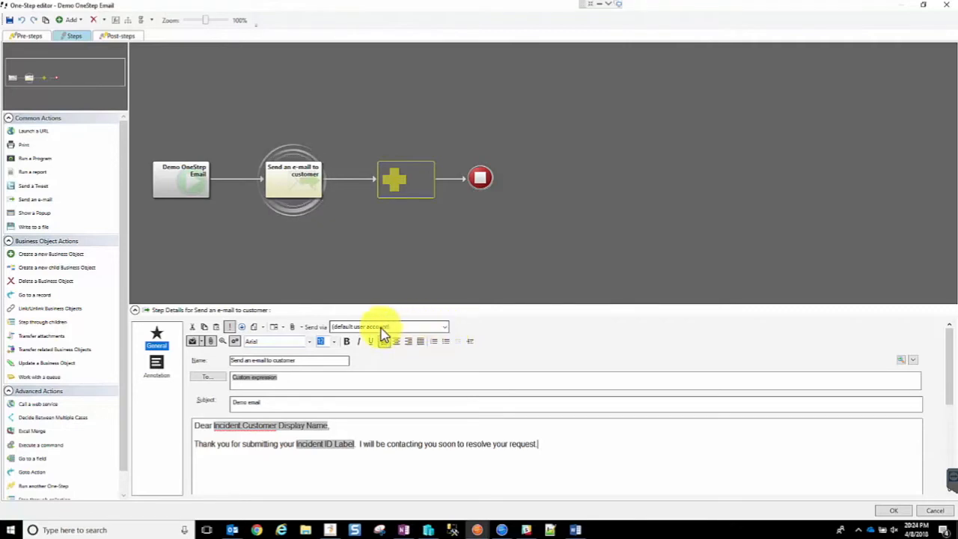
click(445, 327)
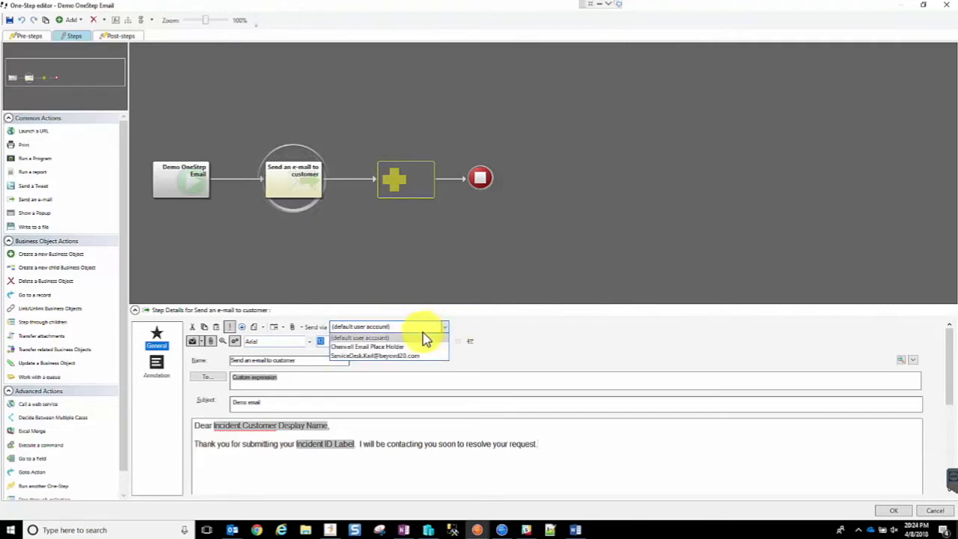
mouse_move(385, 346)
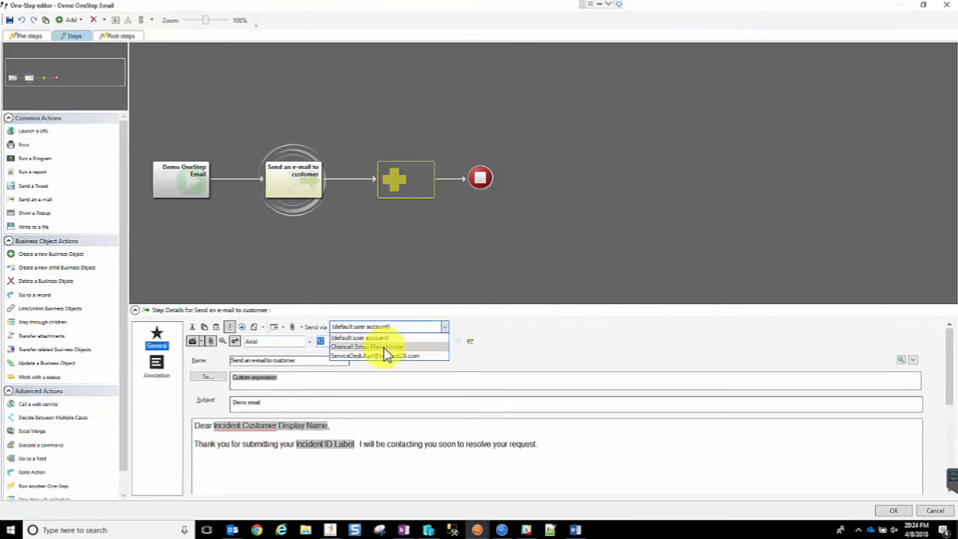
click(367, 346)
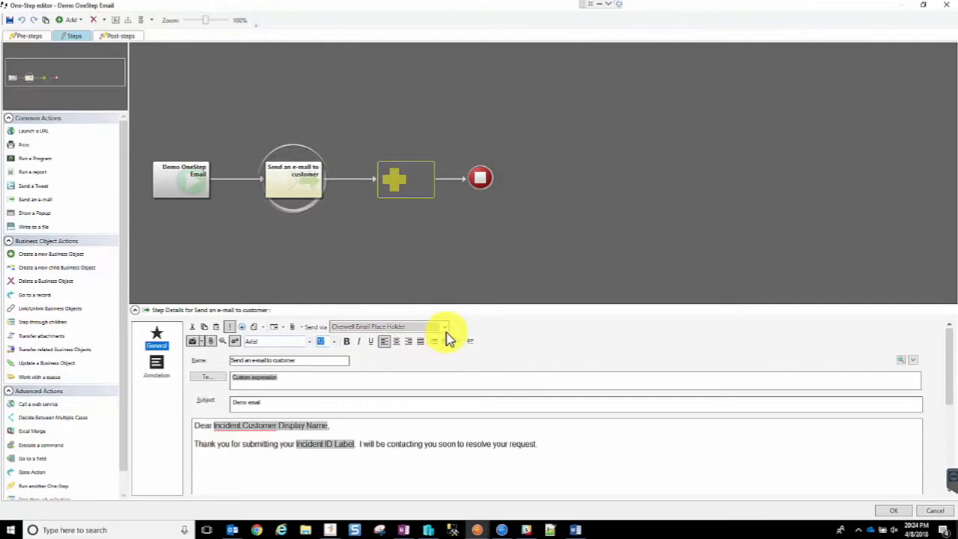
click(445, 326)
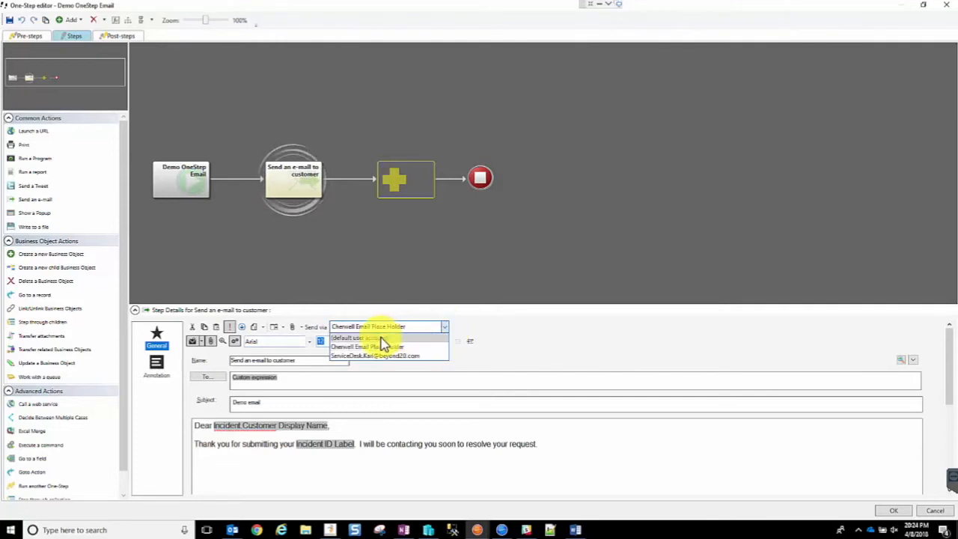
click(359, 337)
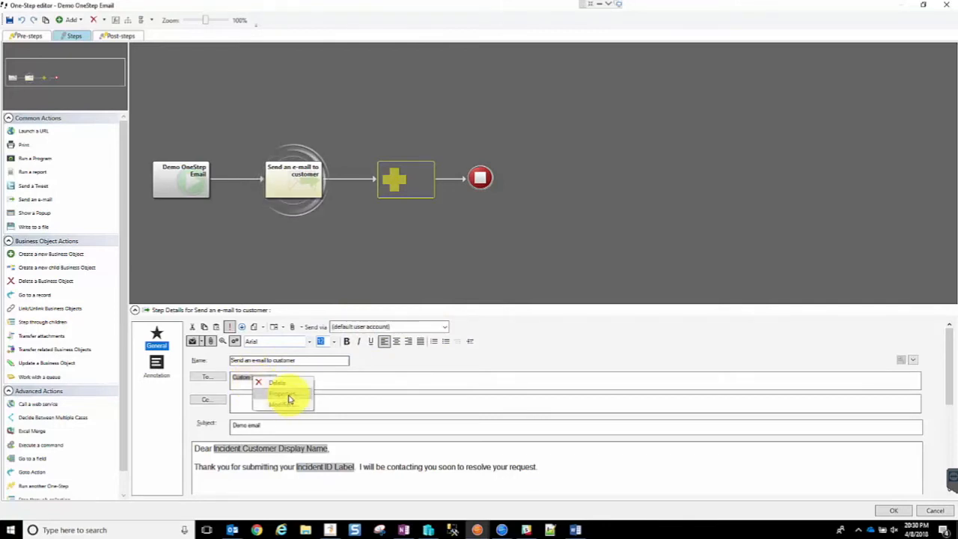
- Review the To expression's DEV case and default Customer Email values, closing it unchanged
click(288, 395)
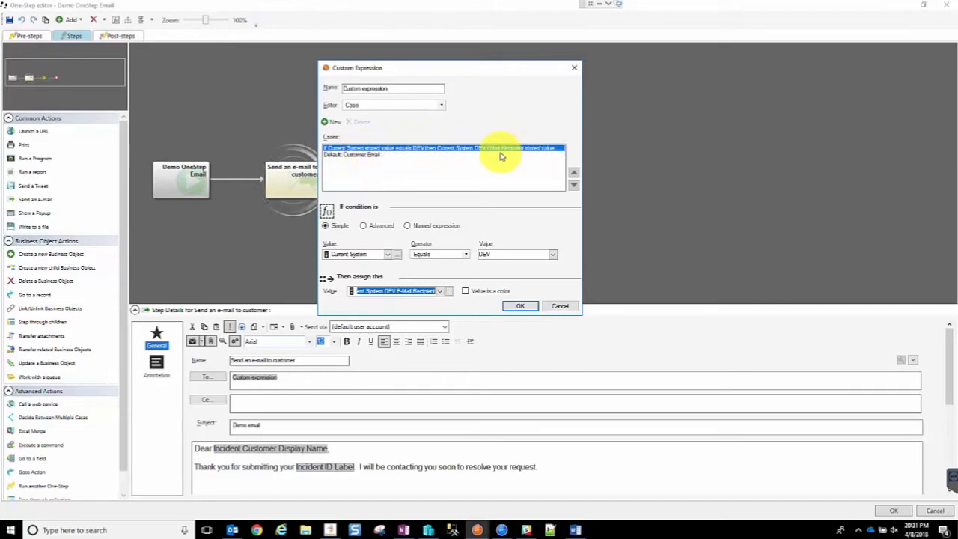
mouse_move(360, 156)
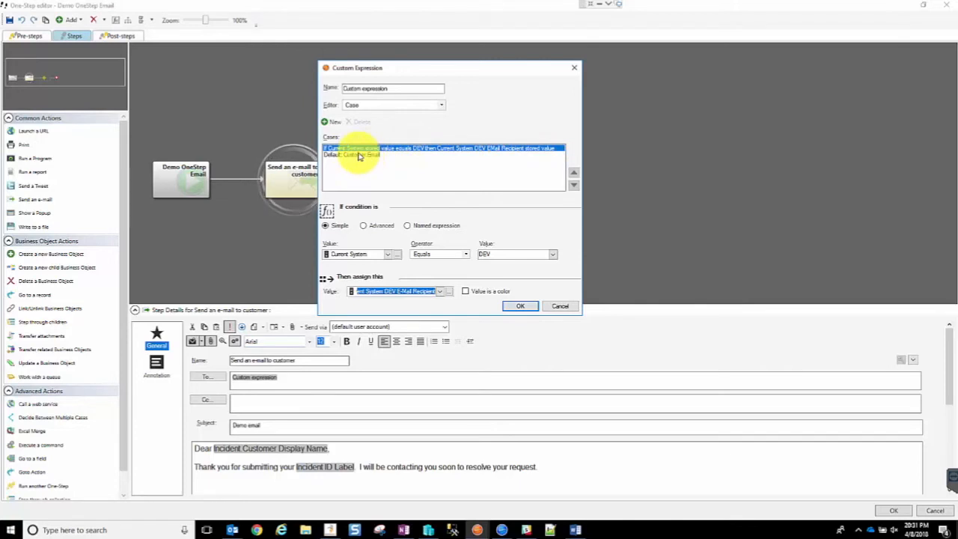
click(361, 155)
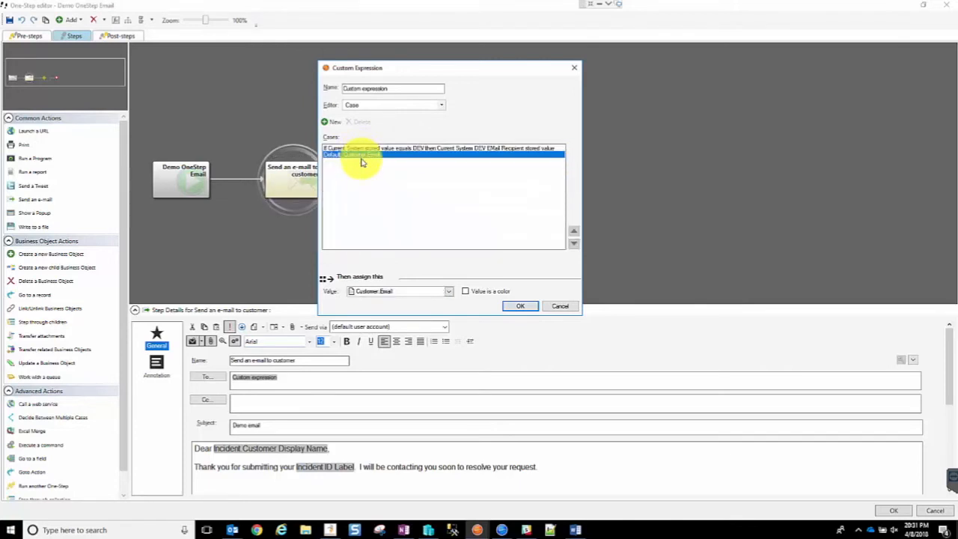
click(448, 291)
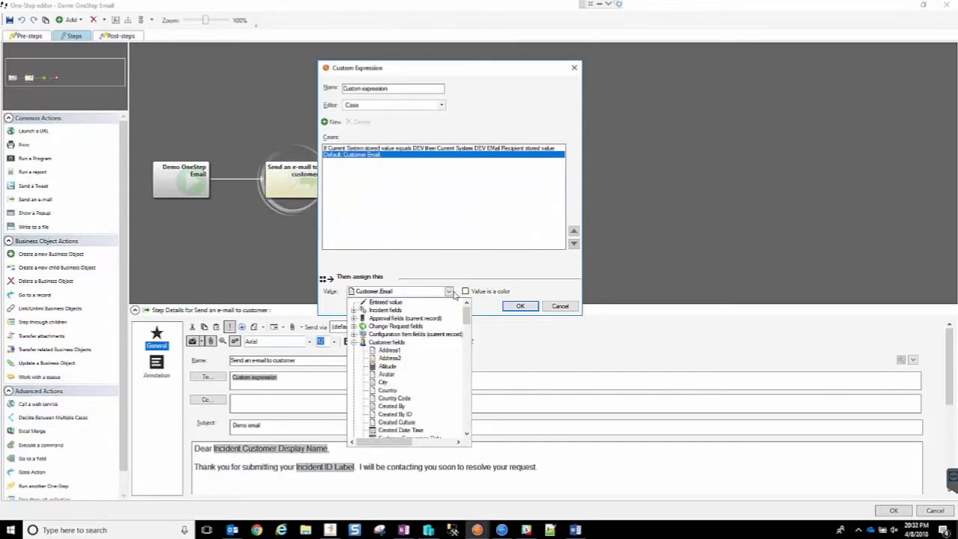
mouse_move(346, 211)
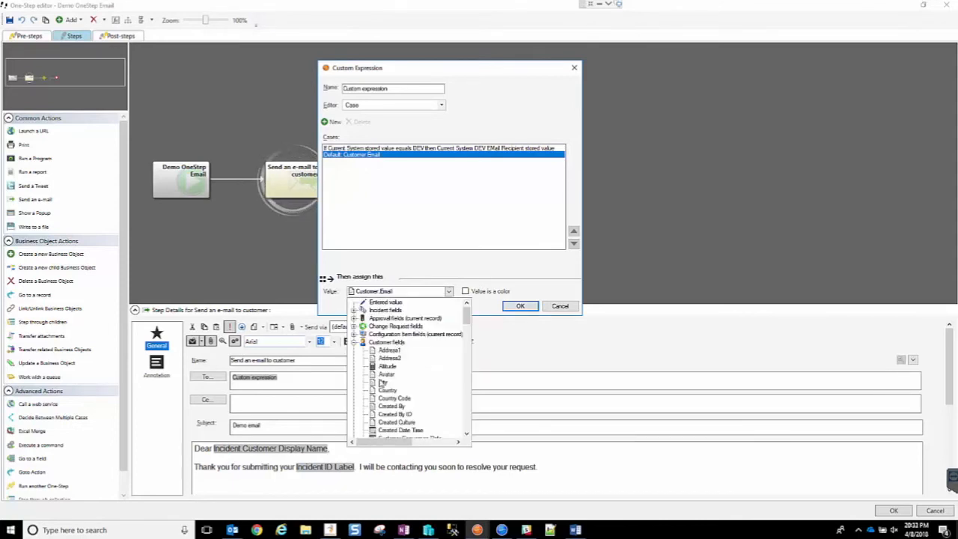
scroll(down, 3)
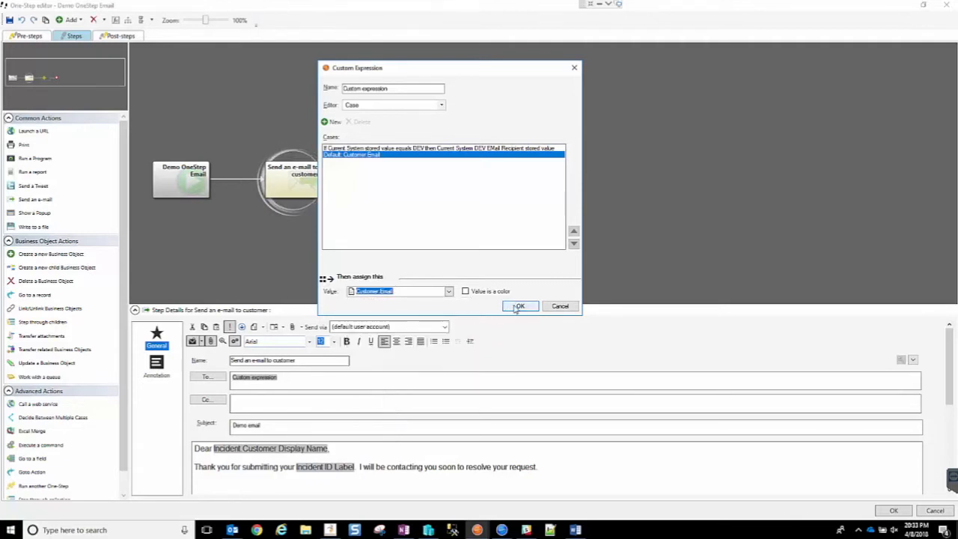
click(519, 306)
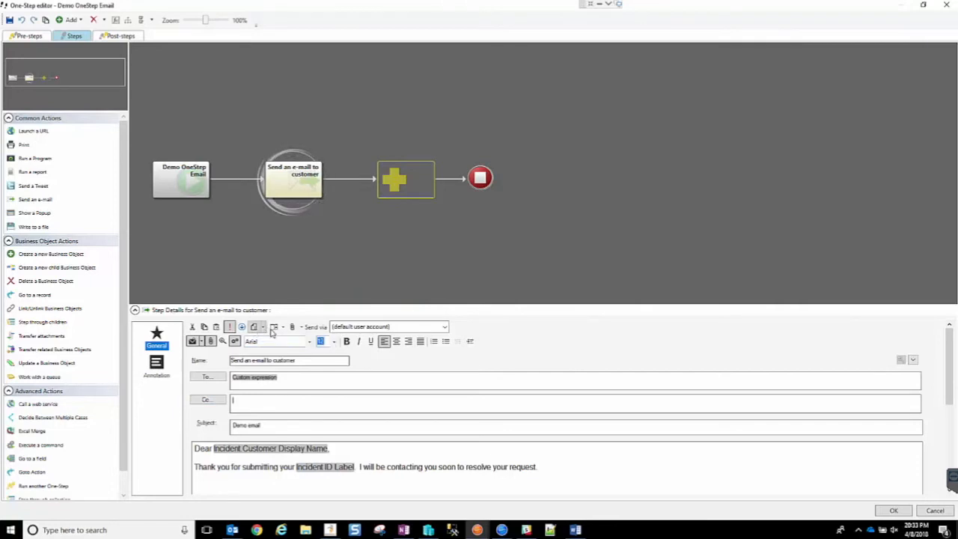
click(275, 327)
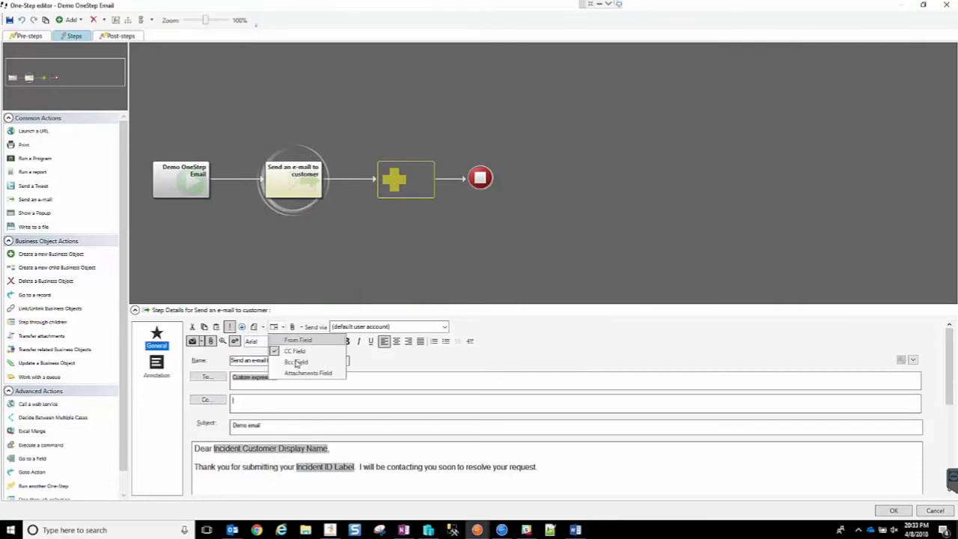
mouse_move(296, 362)
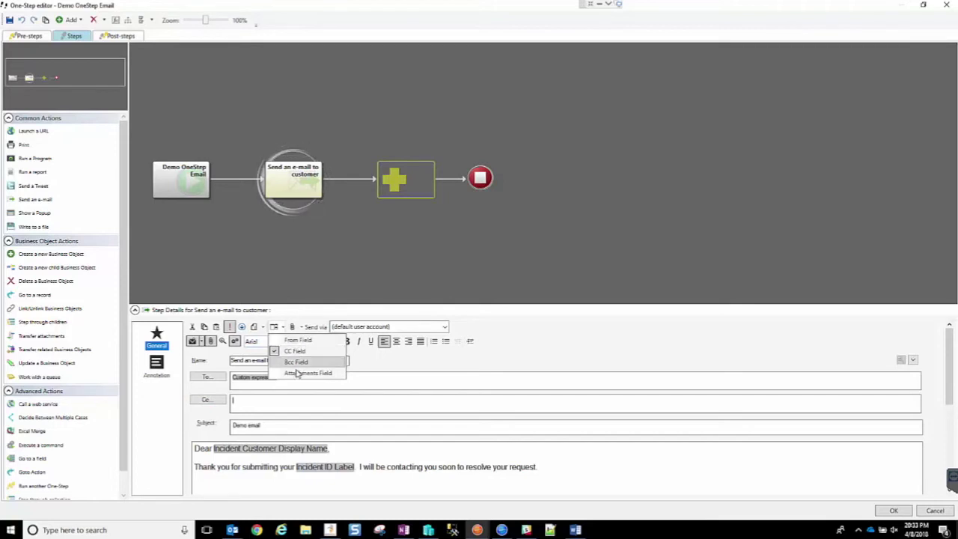
mouse_move(295, 351)
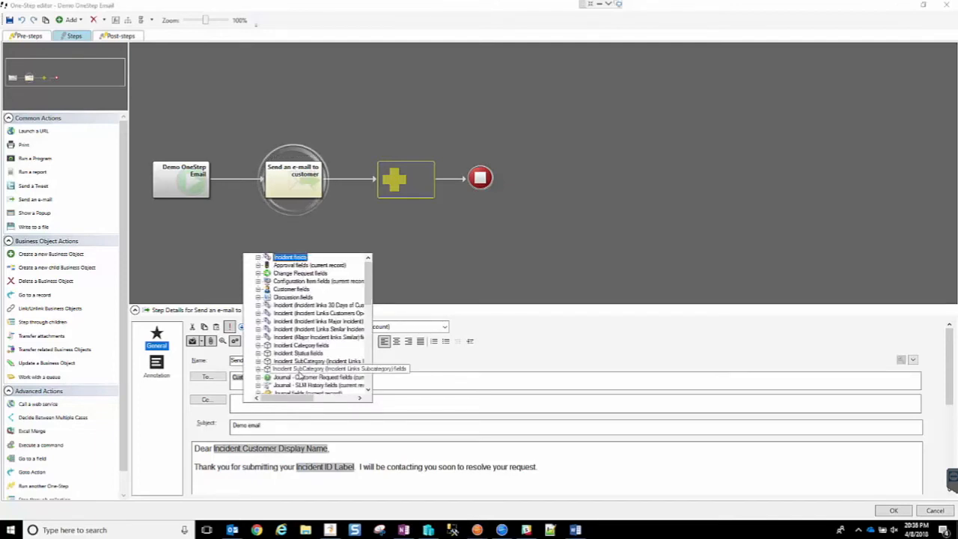
mouse_move(300, 360)
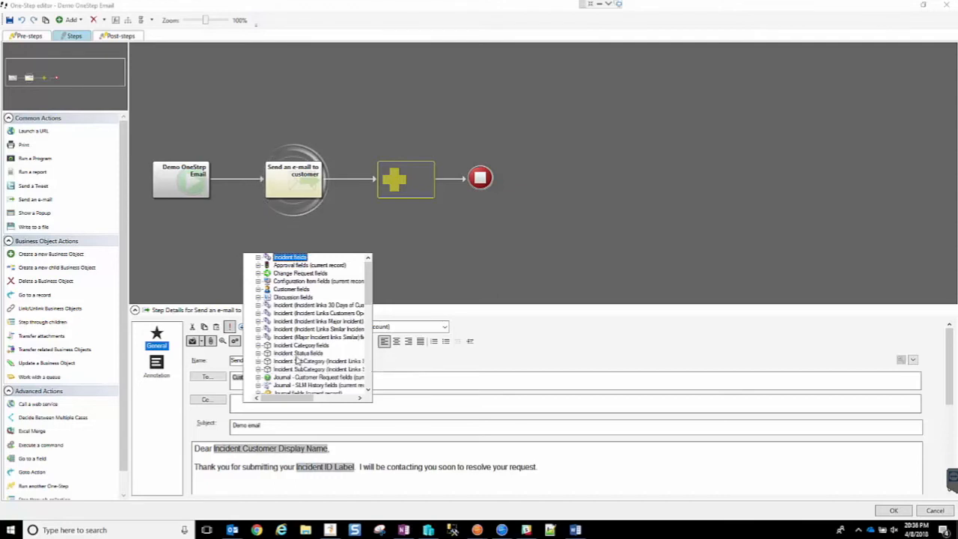
- Fill the Cc line with the CurrentUserEmail() system function
scroll(down, 3)
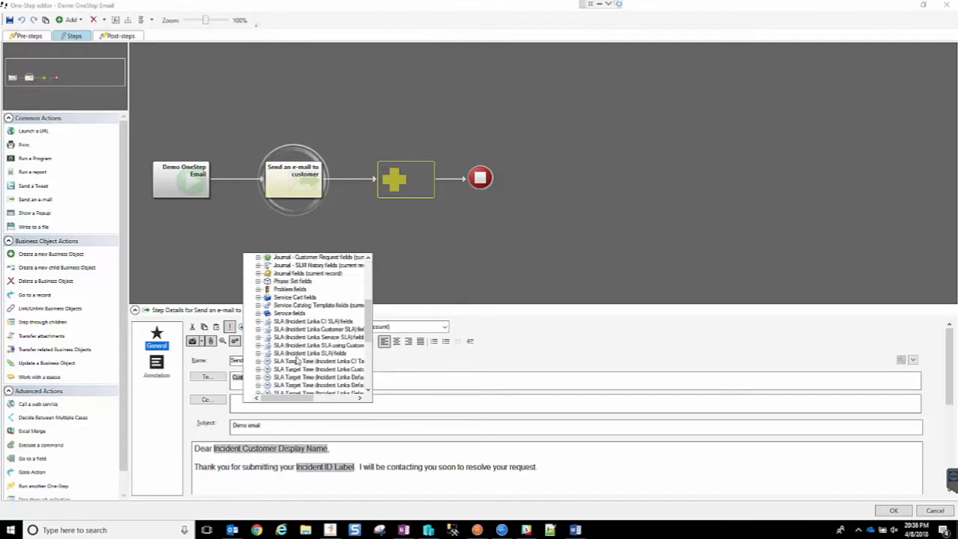
scroll(down, 3)
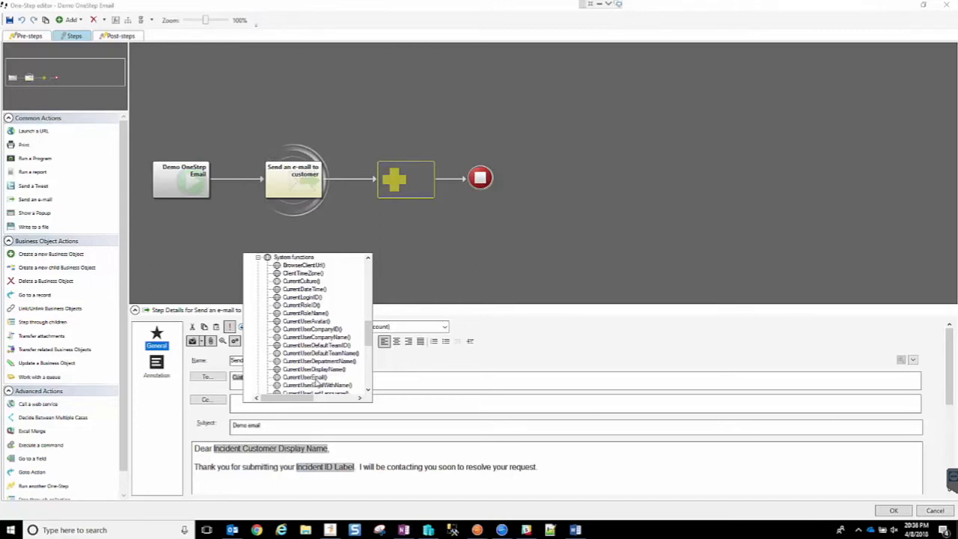
click(304, 376)
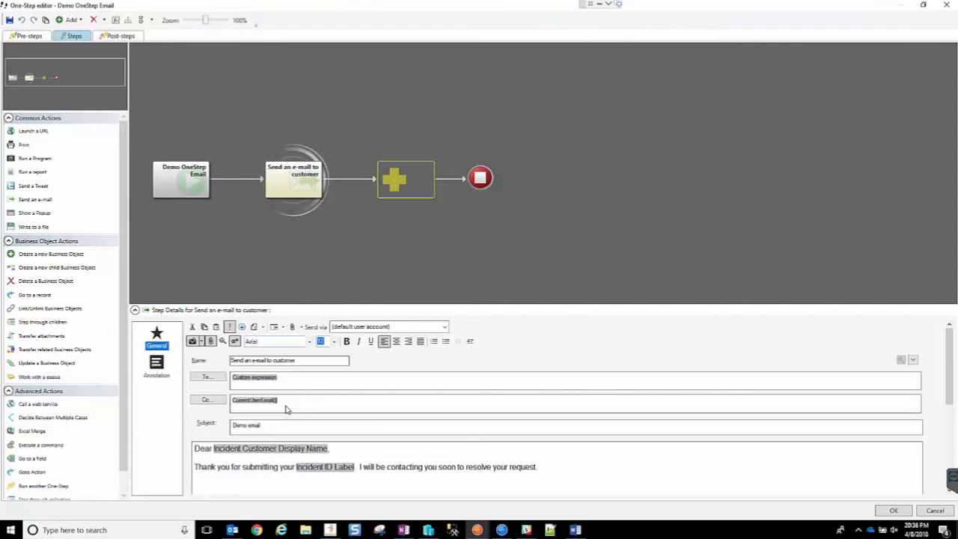
click(292, 179)
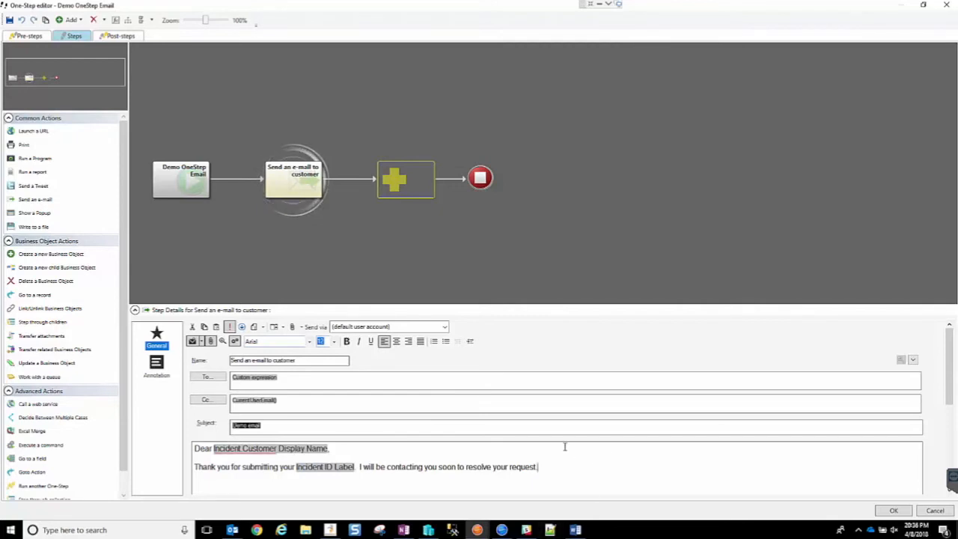
scroll(down, 3)
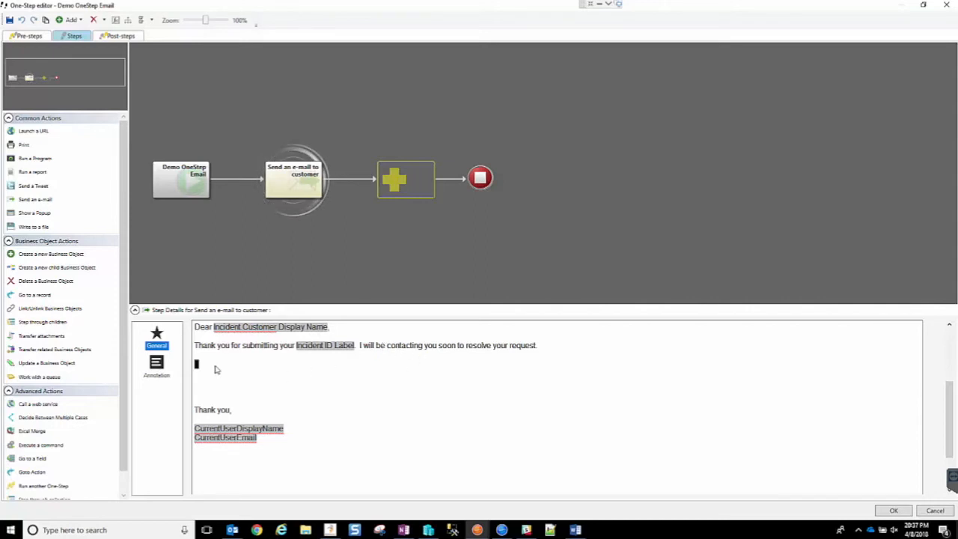
mouse_move(289, 400)
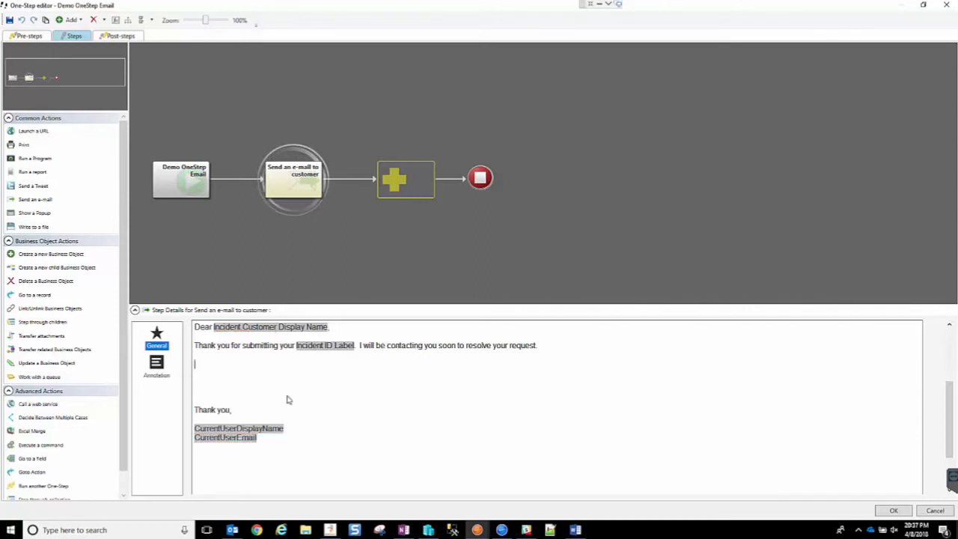
mouse_move(439, 416)
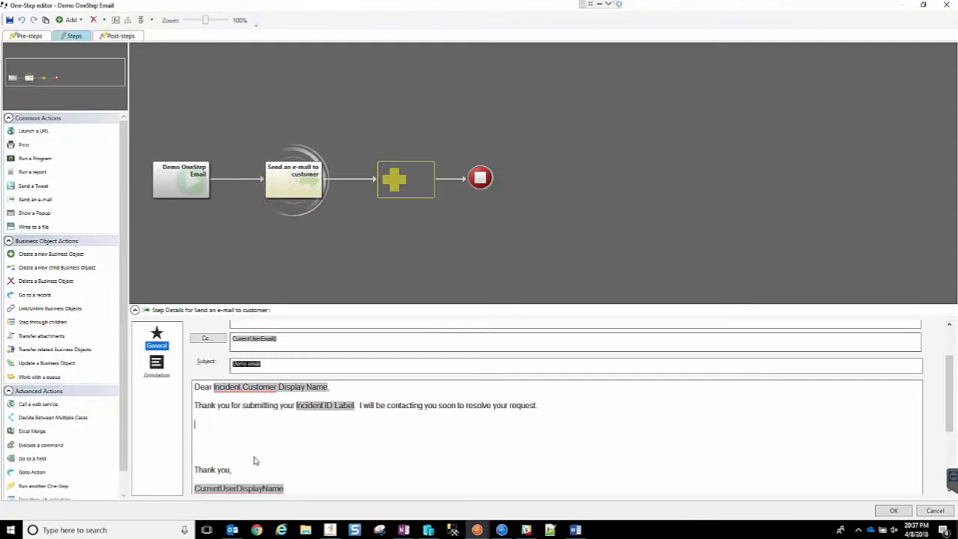
mouse_move(225, 445)
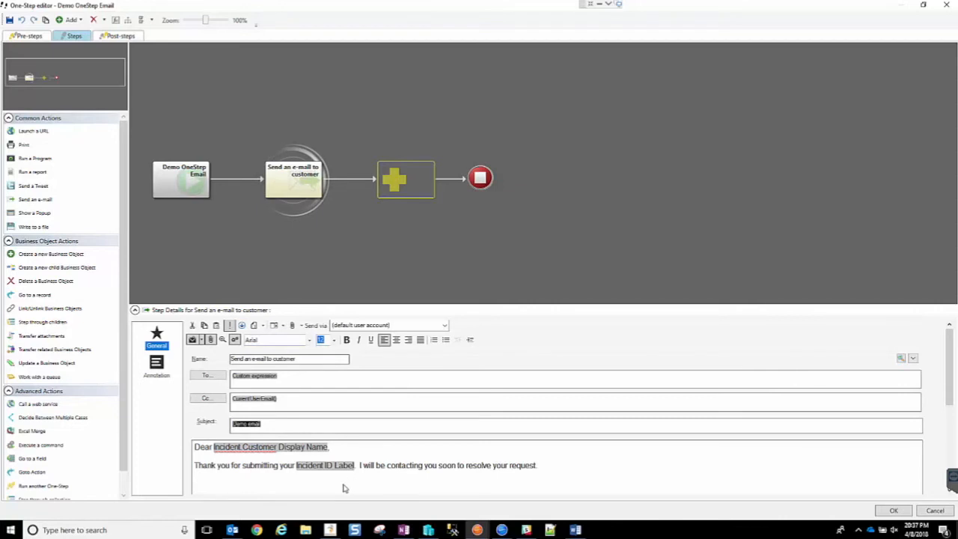
mouse_move(741, 390)
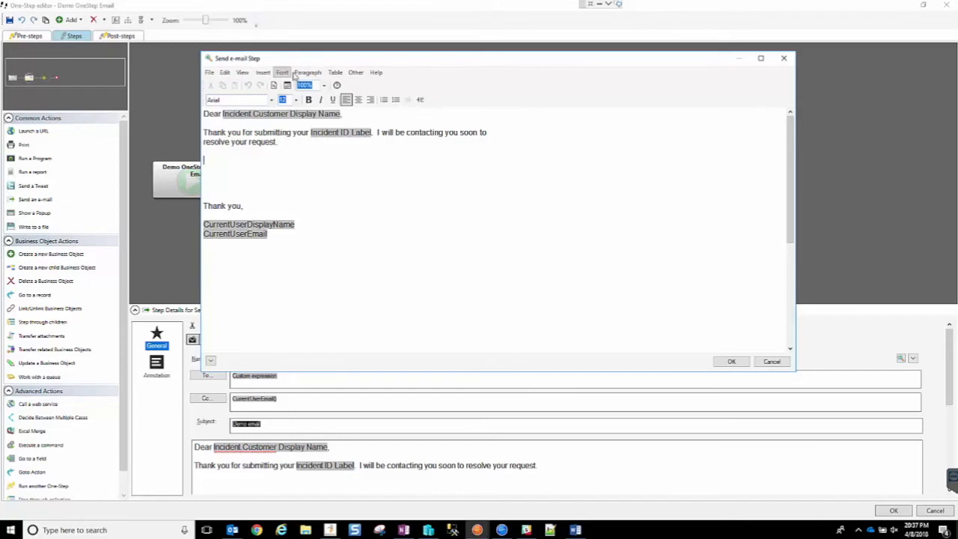
- Browse the Insert, Paragraph and Table menus in the Send e-mail Step editor
click(263, 72)
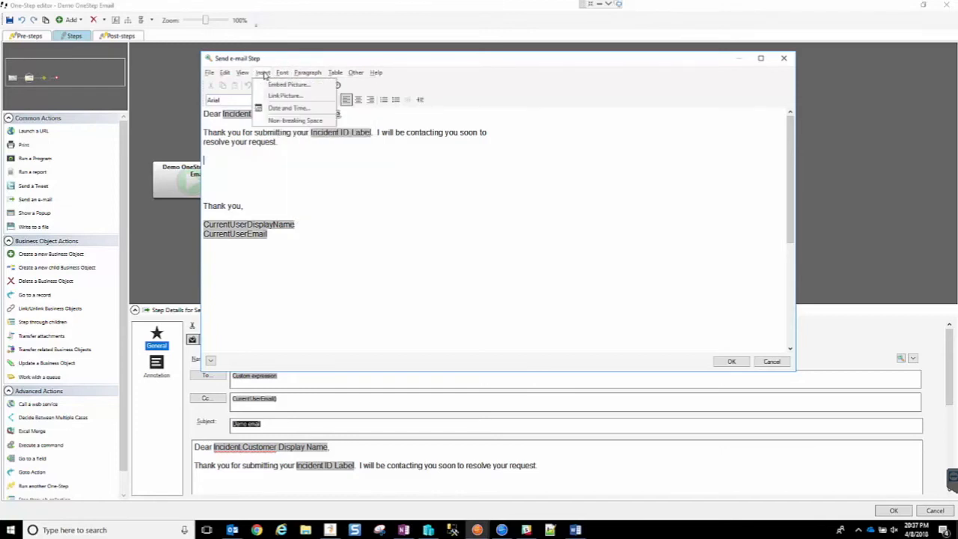
mouse_move(289, 83)
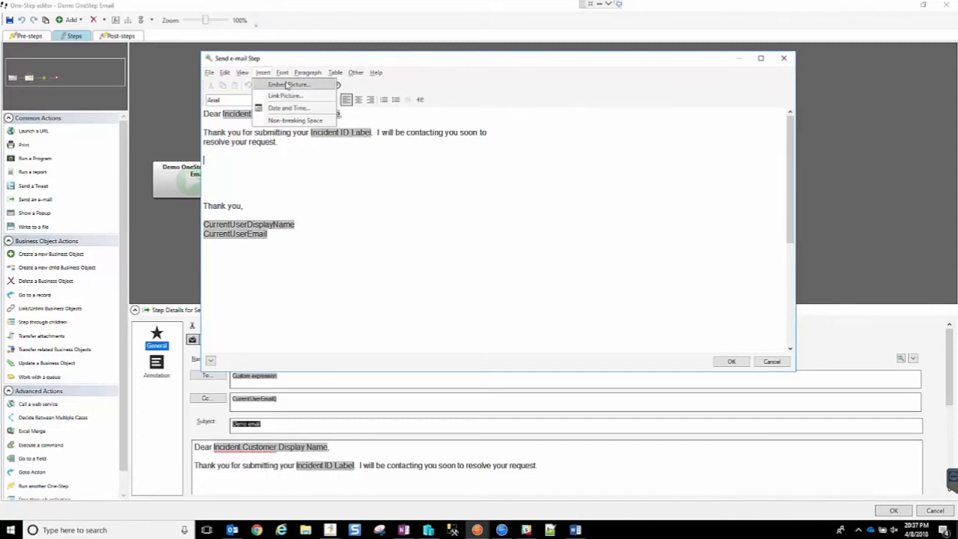
click(308, 73)
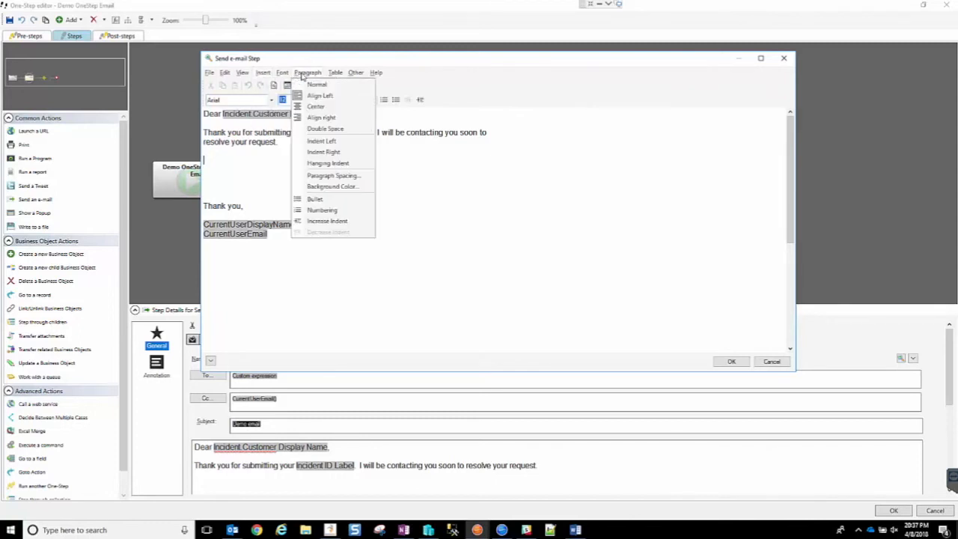
click(335, 72)
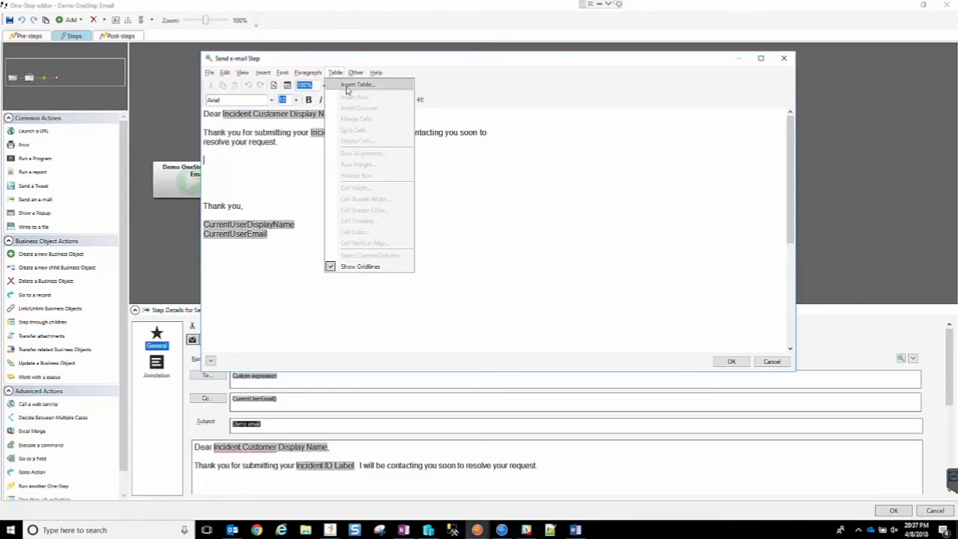
mouse_move(377, 84)
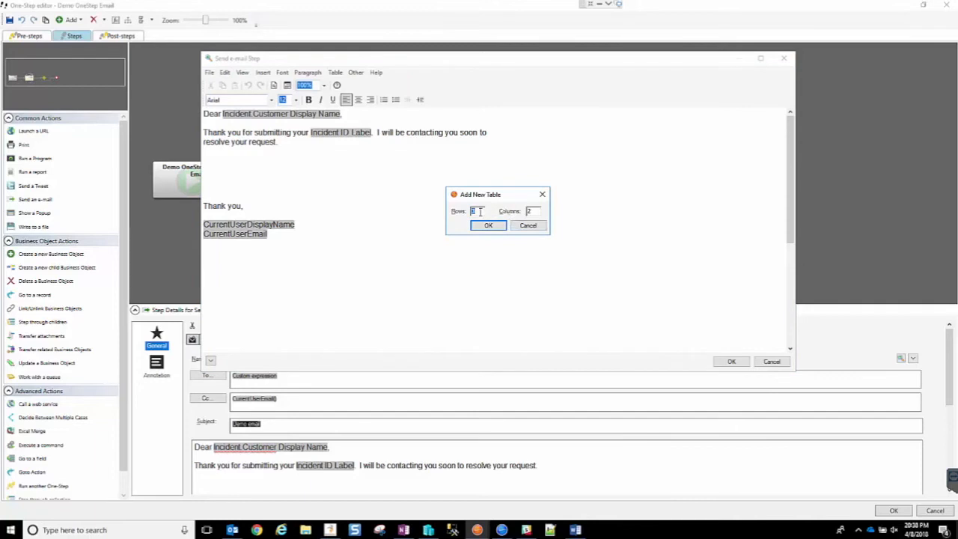
- Insert a 3-row, 2-column table into the email body
click(528, 226)
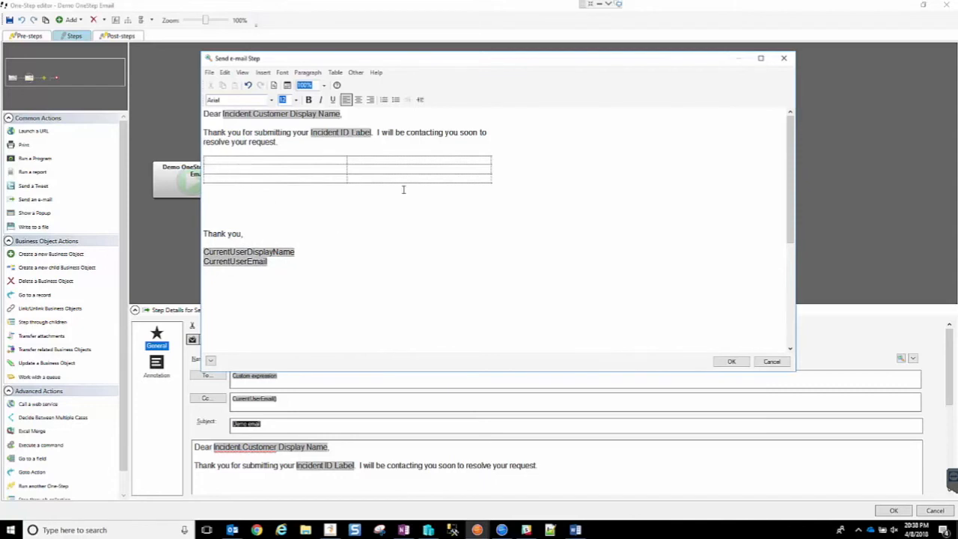
mouse_move(318, 164)
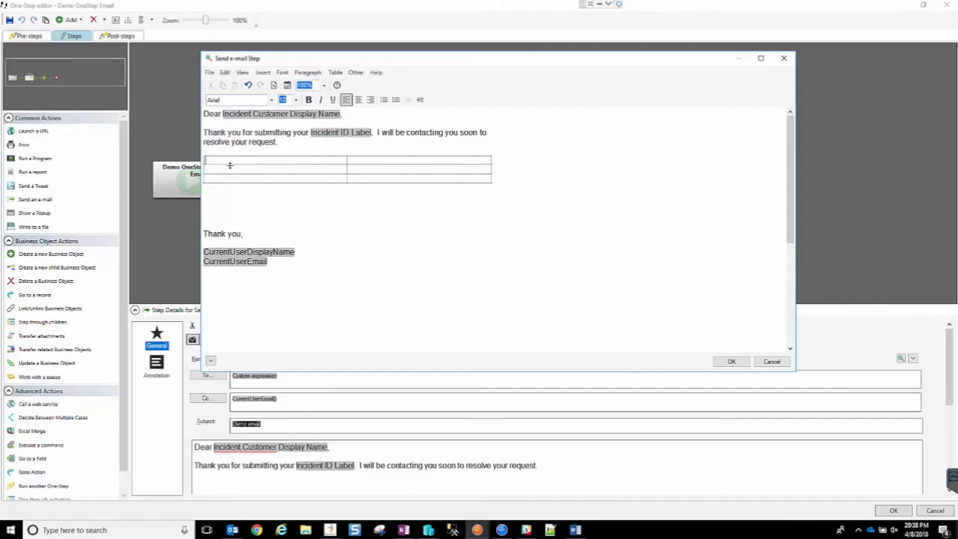
mouse_move(209, 197)
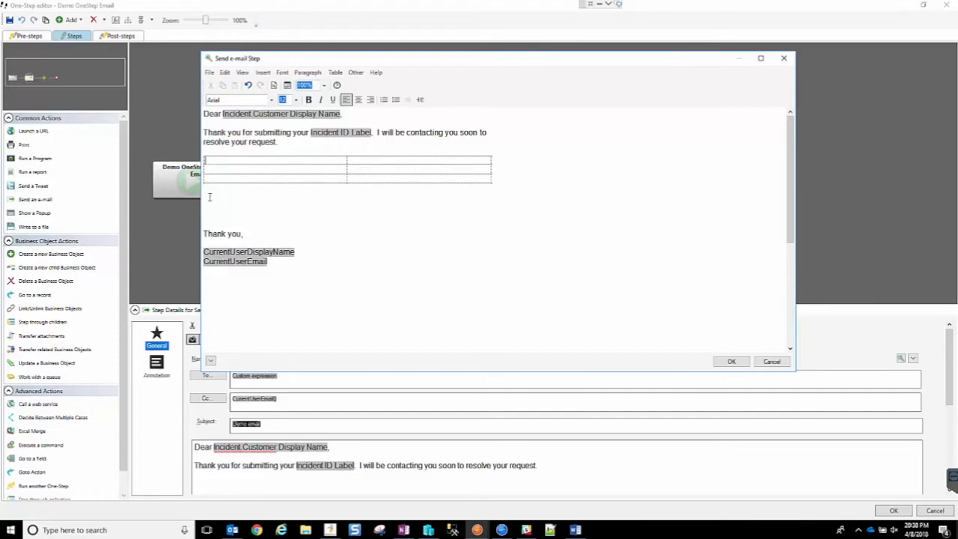
mouse_move(219, 205)
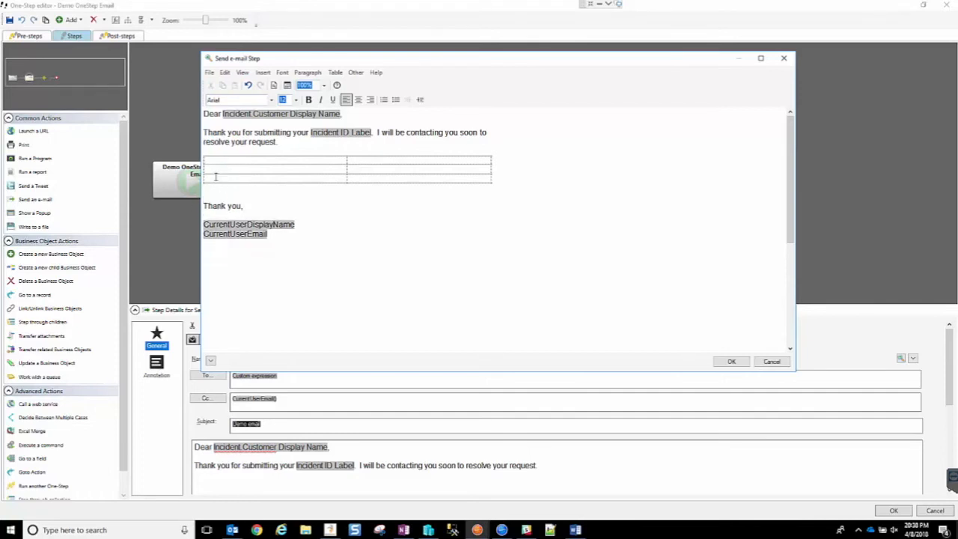
mouse_move(266, 164)
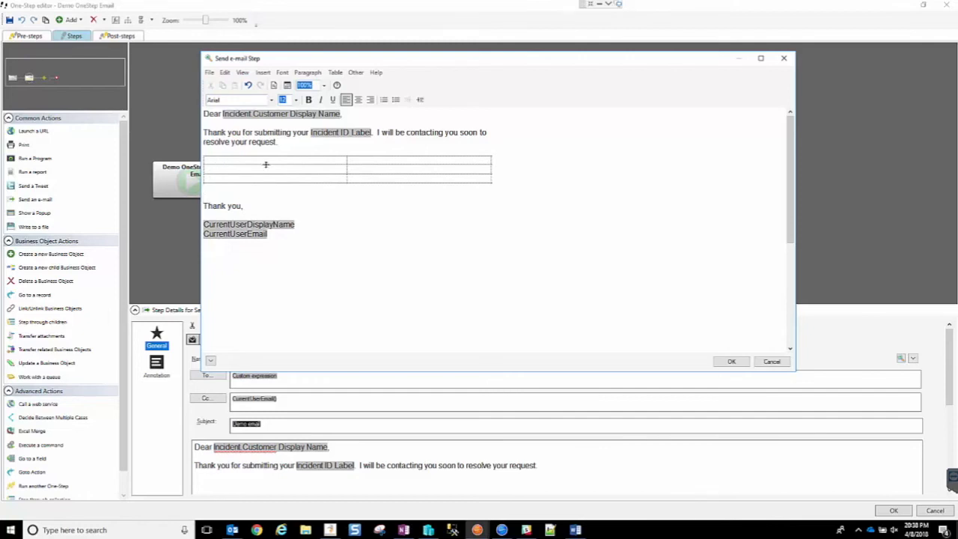
mouse_move(363, 159)
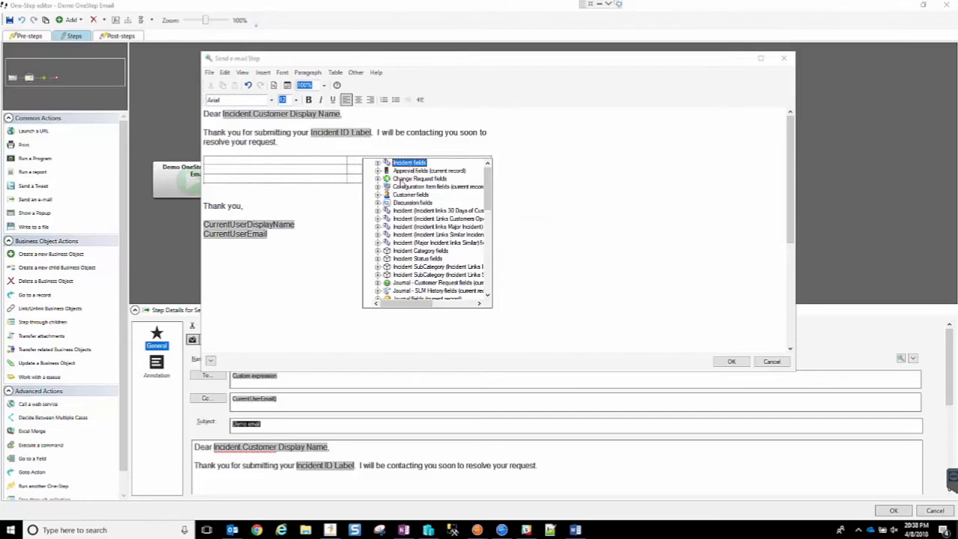
- Insert the Incident Owned By Team and Owned By fields into the table
click(379, 163)
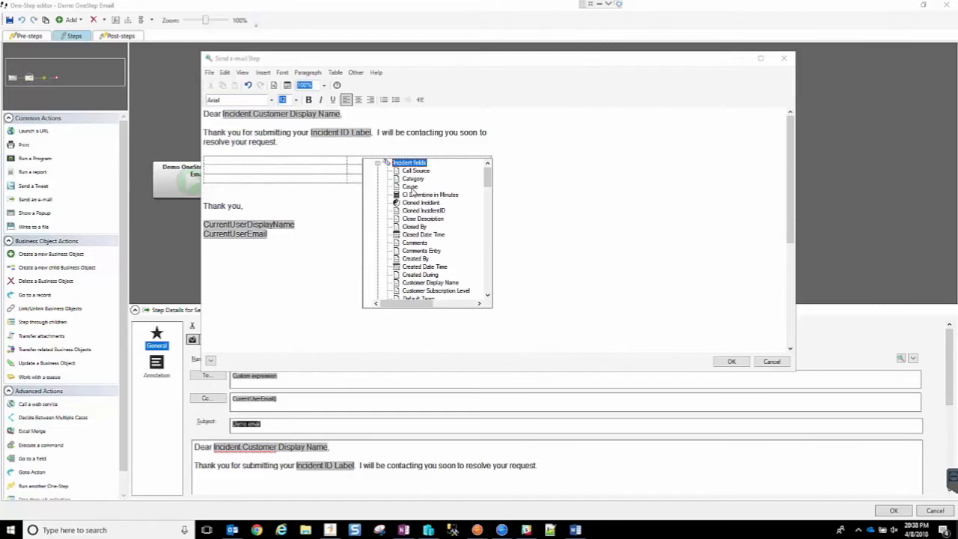
mouse_move(419, 266)
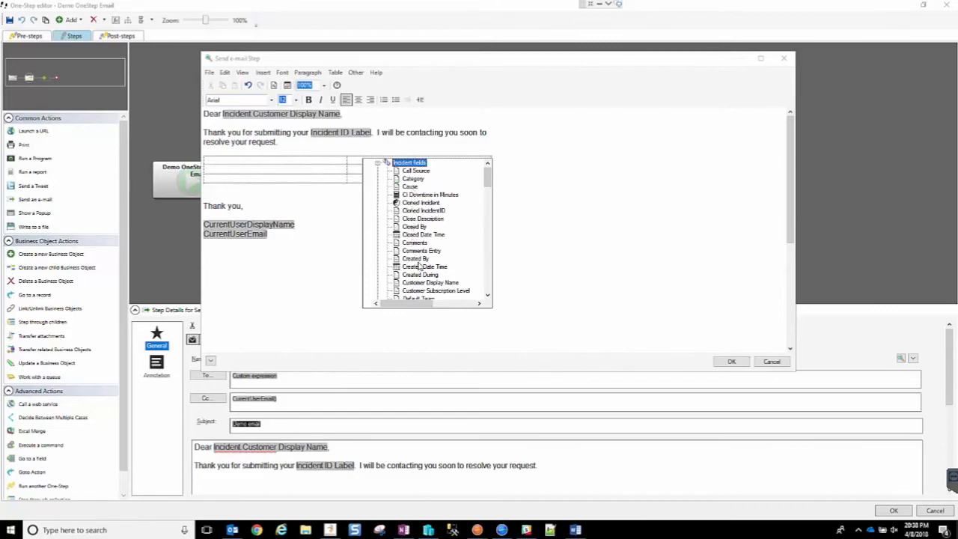
scroll(down, 3)
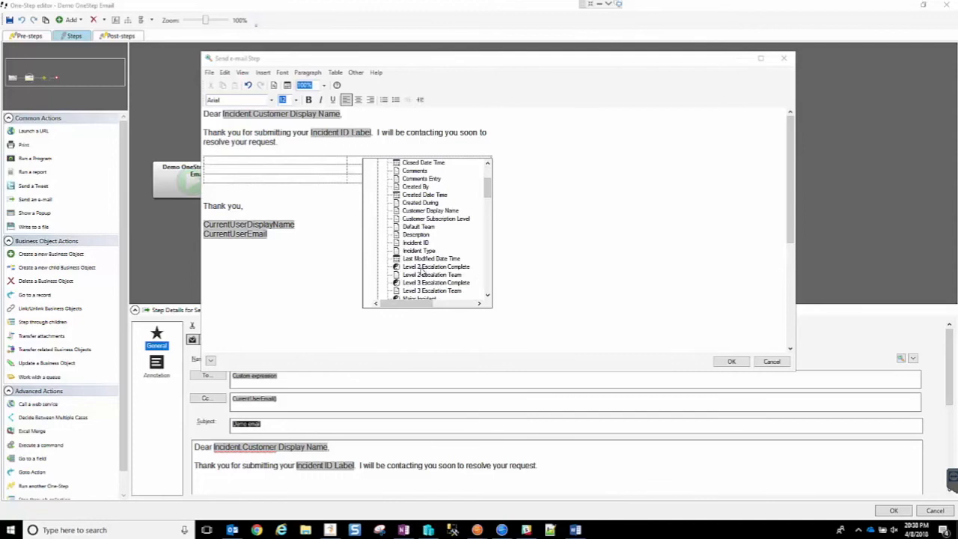
scroll(down, 3)
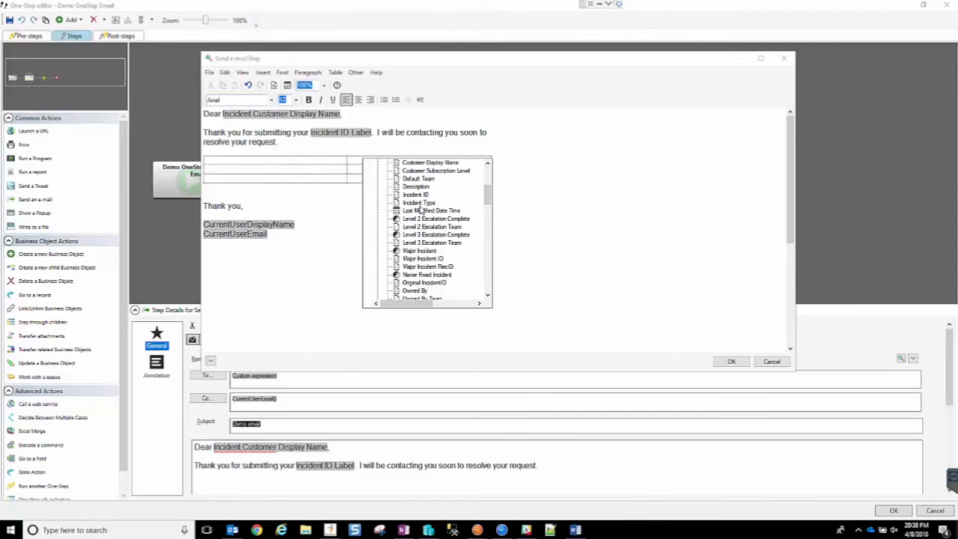
scroll(down, 3)
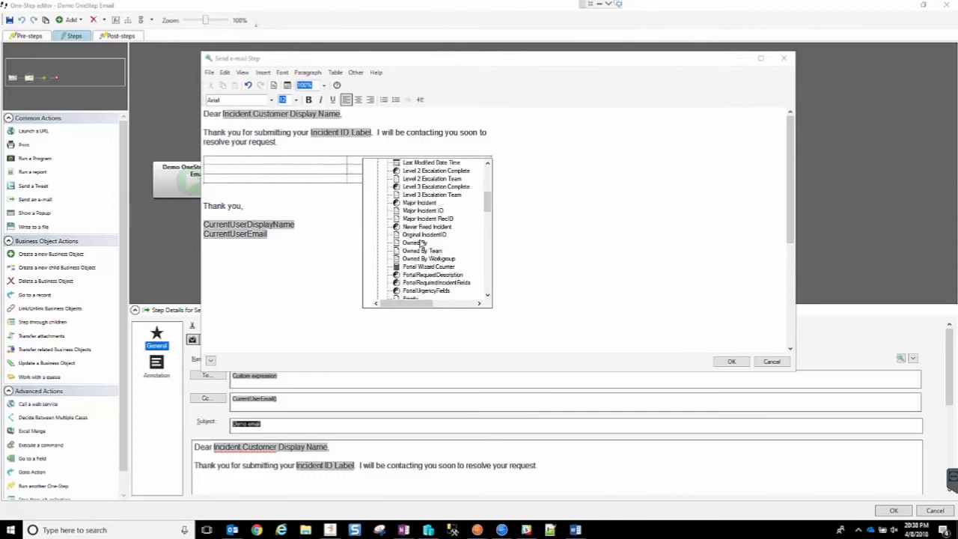
mouse_move(411, 254)
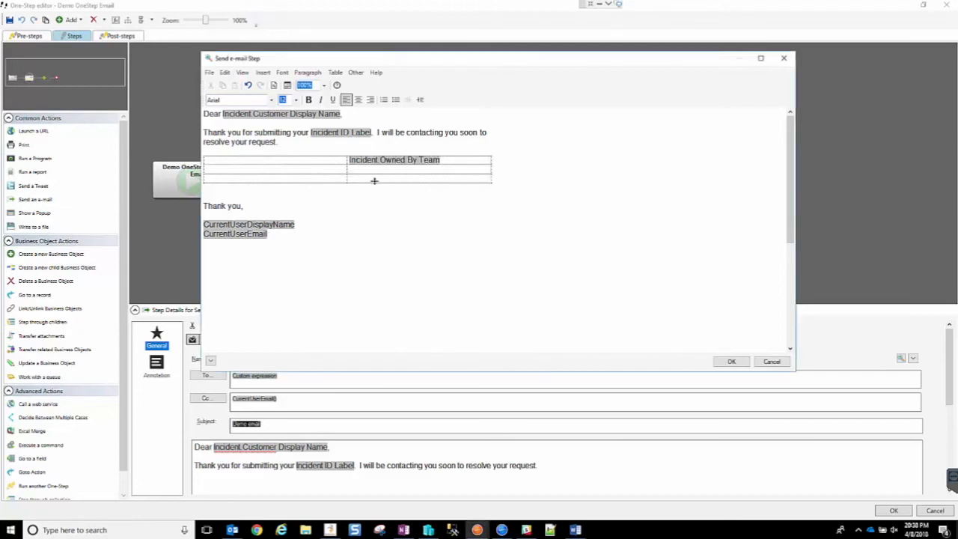
mouse_move(431, 213)
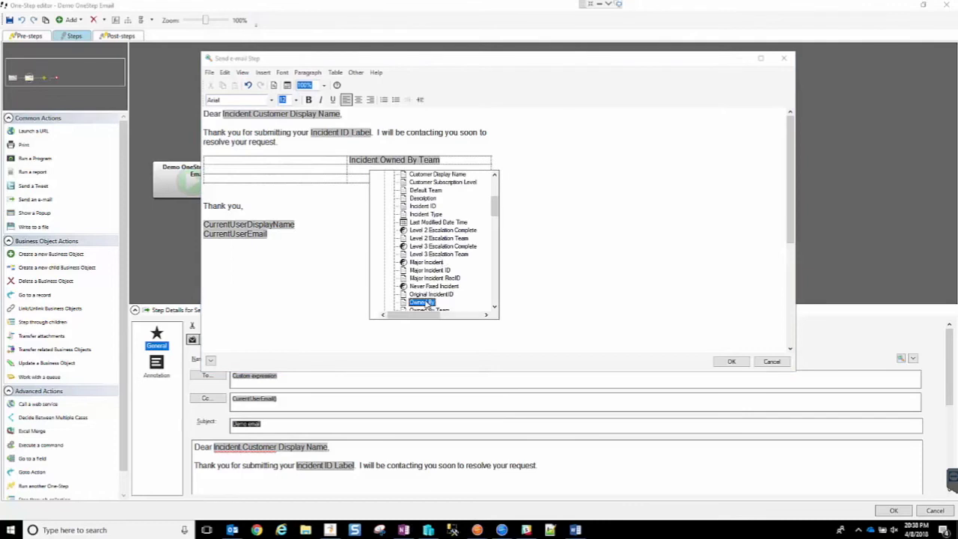
click(423, 302)
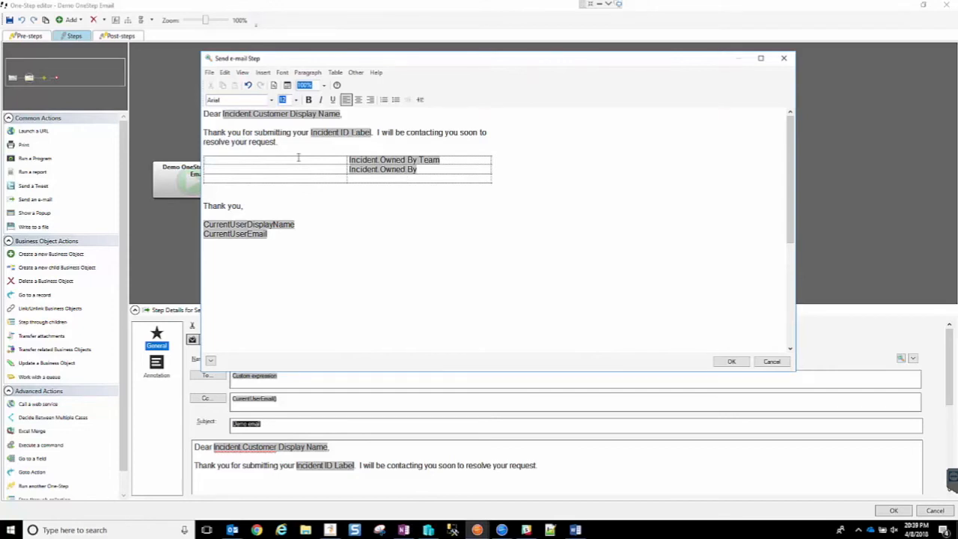
- Type the 'Owned By Team' and 'Owned By' labels and confirm the email body
text(Owned)
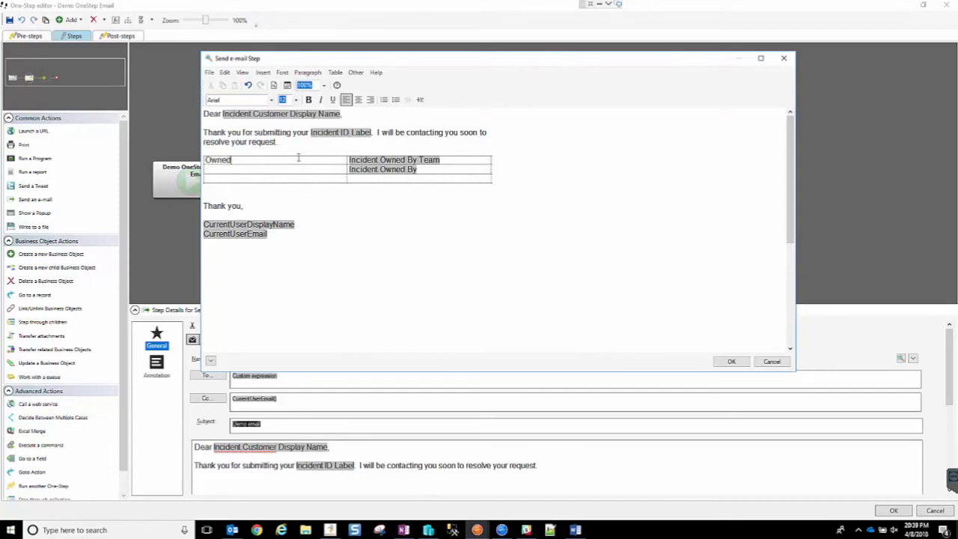
text(By)
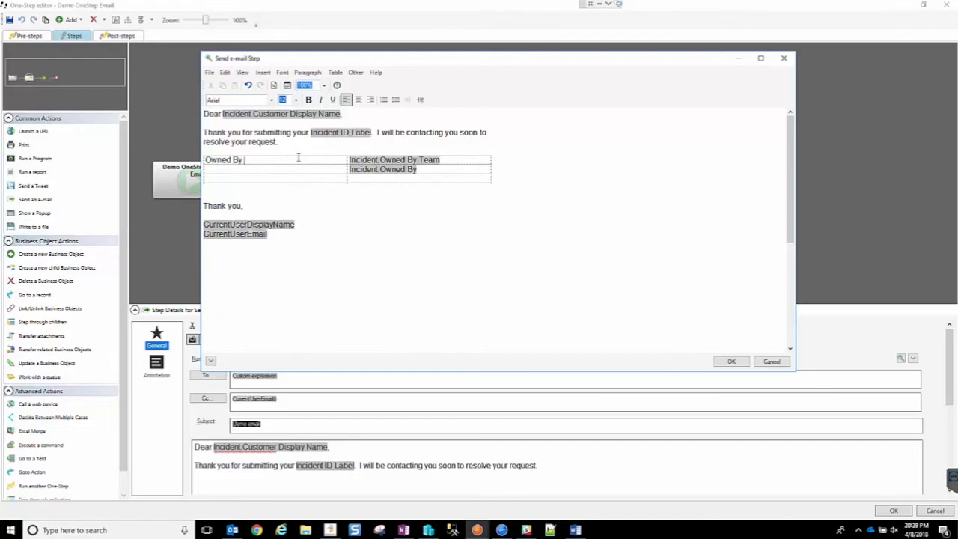
text(Team)
click(275, 169)
text(Own)
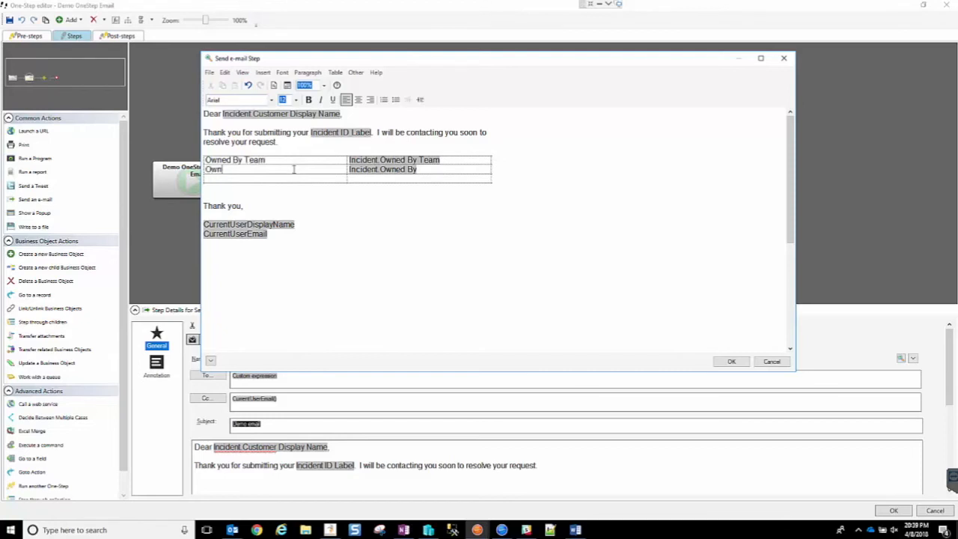
text(ed By)
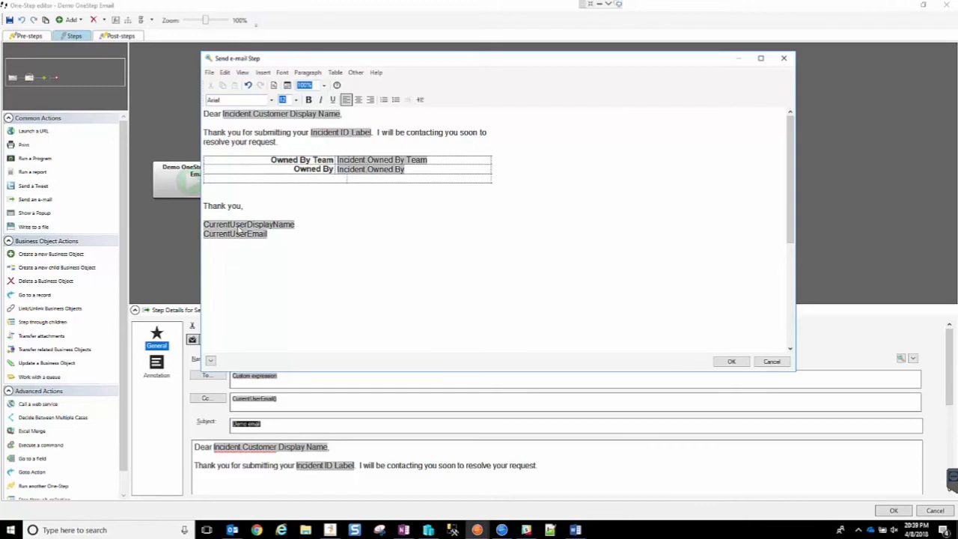
mouse_move(250, 236)
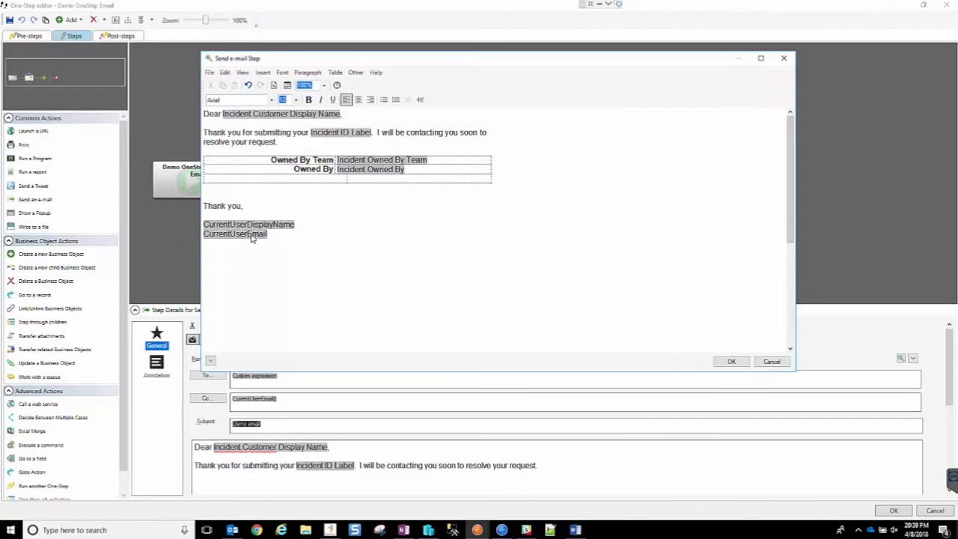
mouse_move(218, 238)
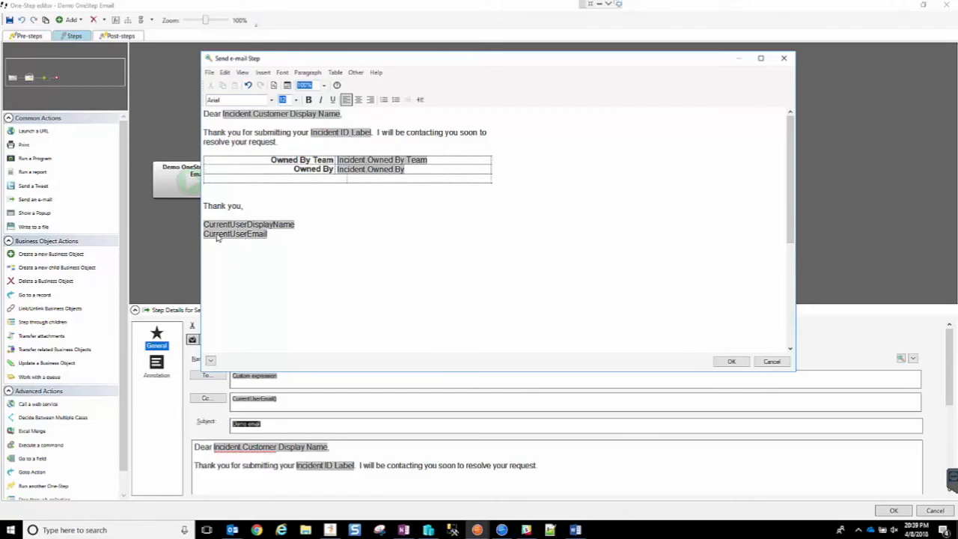
mouse_move(268, 236)
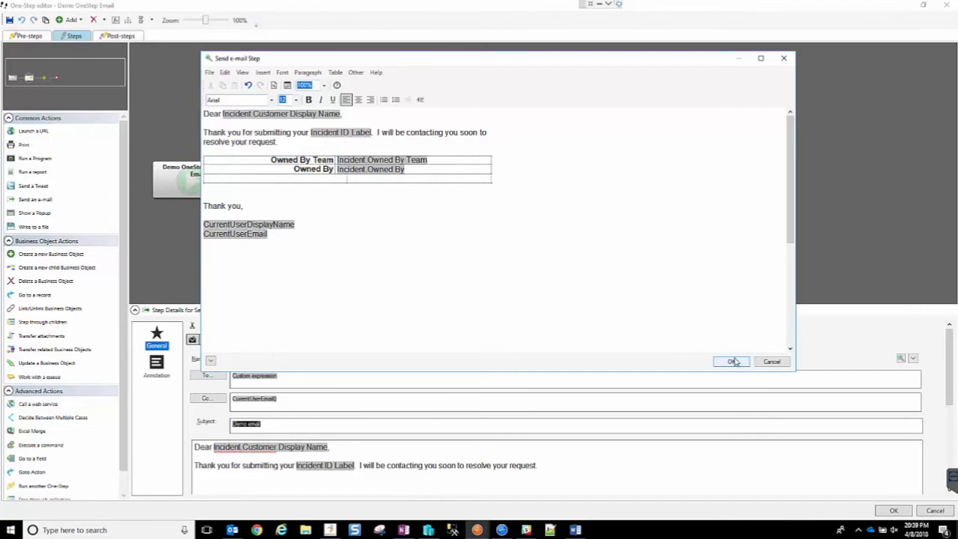
mouse_move(514, 197)
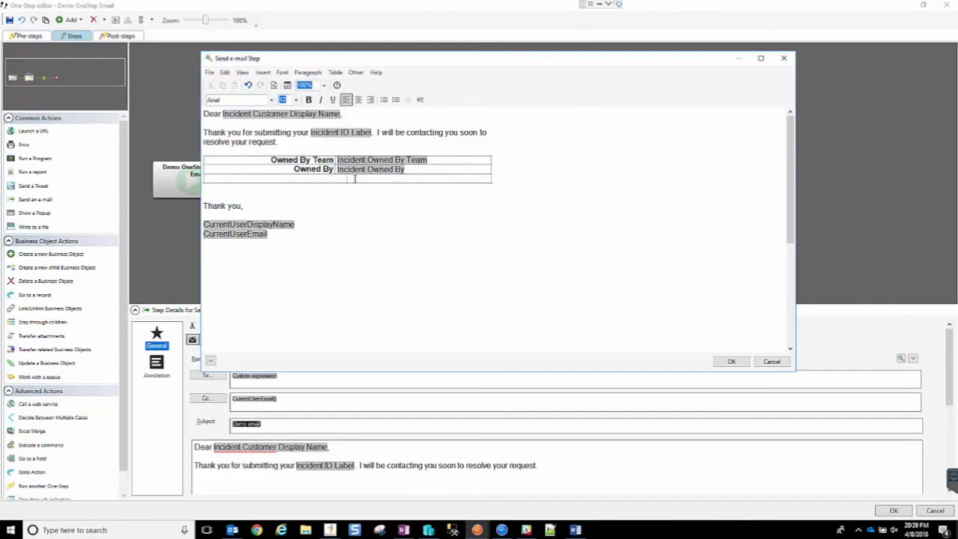
mouse_move(731, 362)
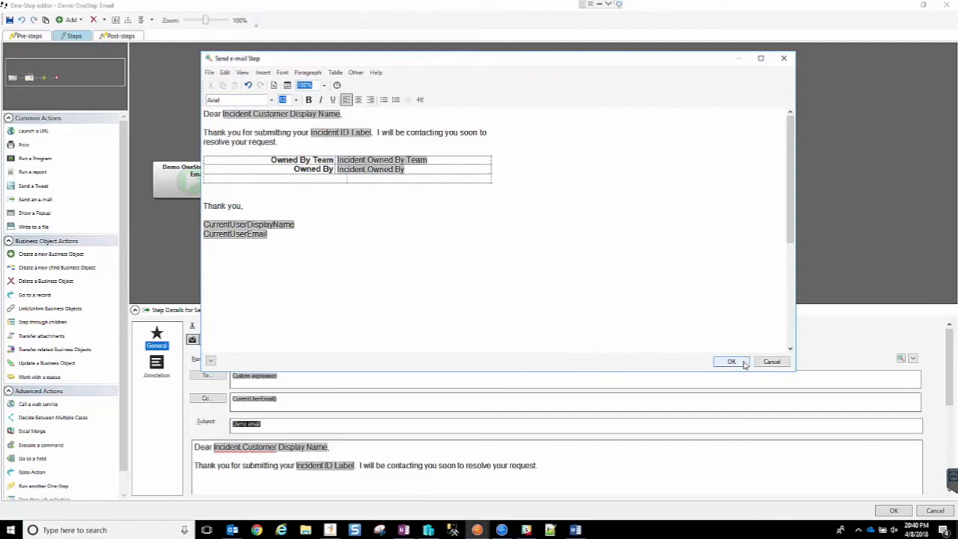
click(731, 362)
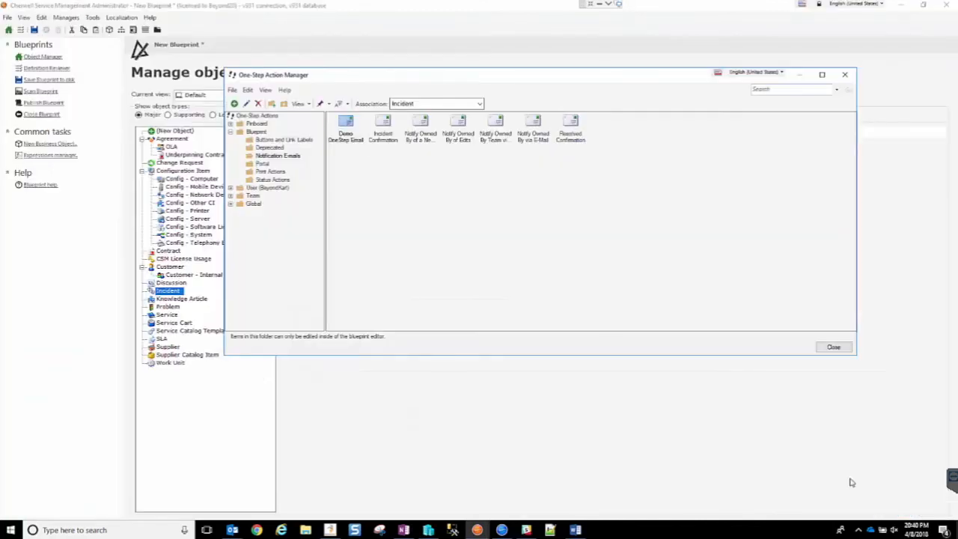
- Close the One-Step Action Manager and publish the blueprint
click(345, 129)
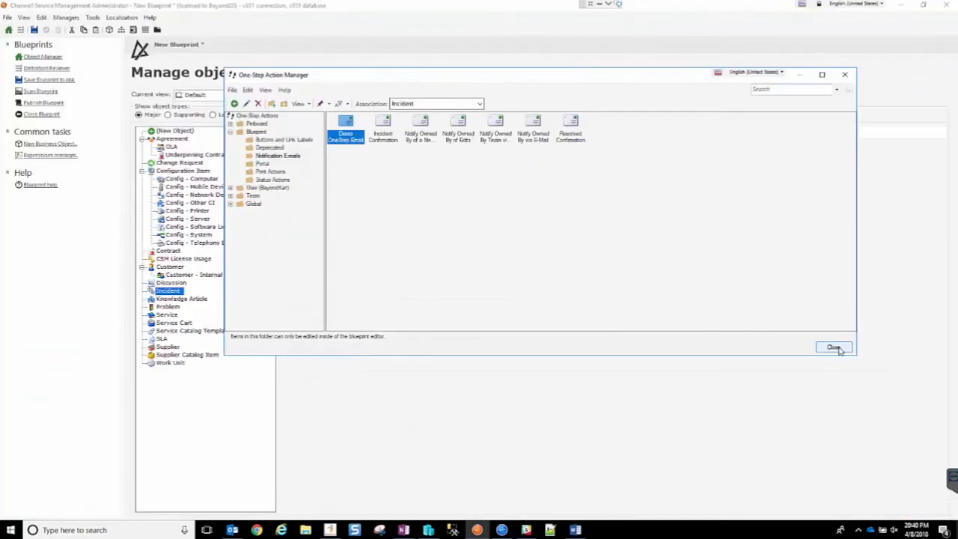
click(834, 347)
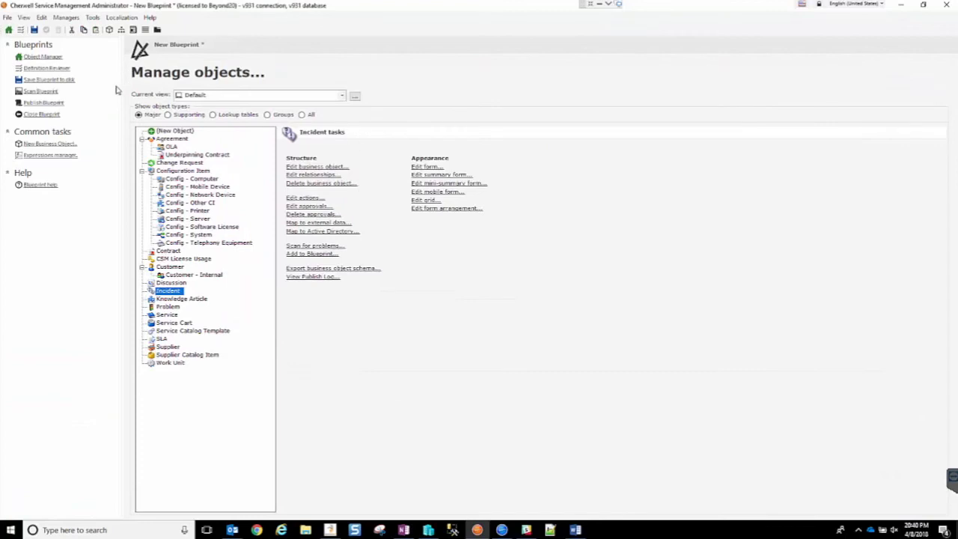
click(43, 102)
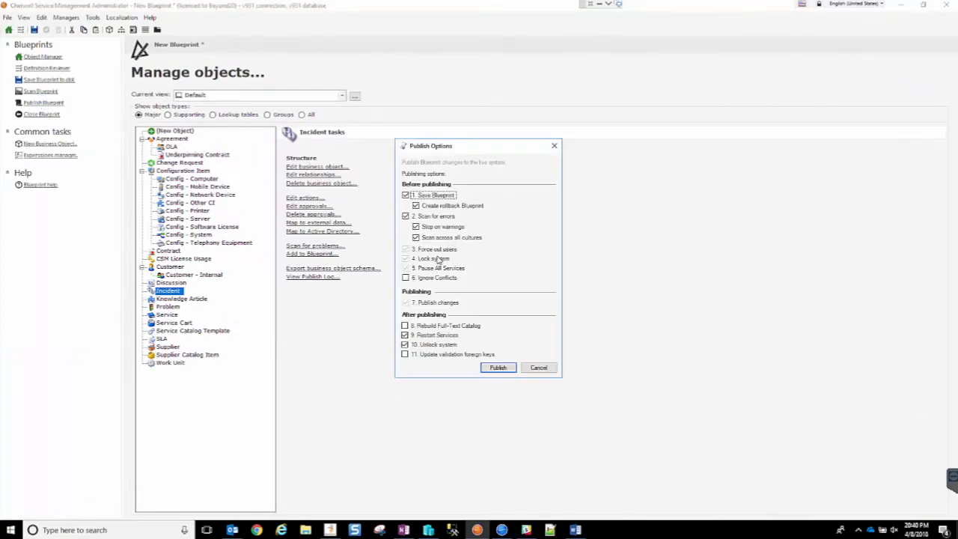
click(407, 277)
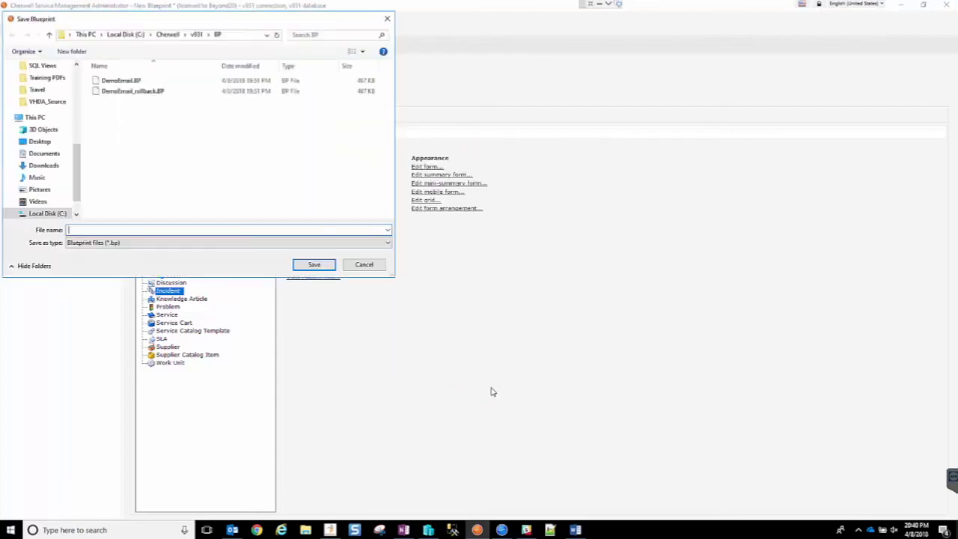
- Save the blueprint as DemoEmail.BP and continue past the no-errors scan
click(121, 80)
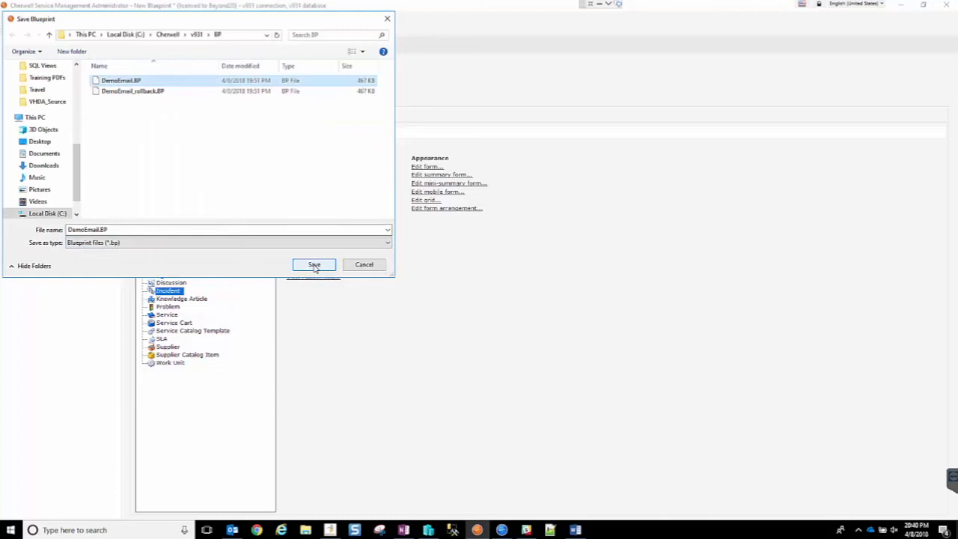
click(314, 264)
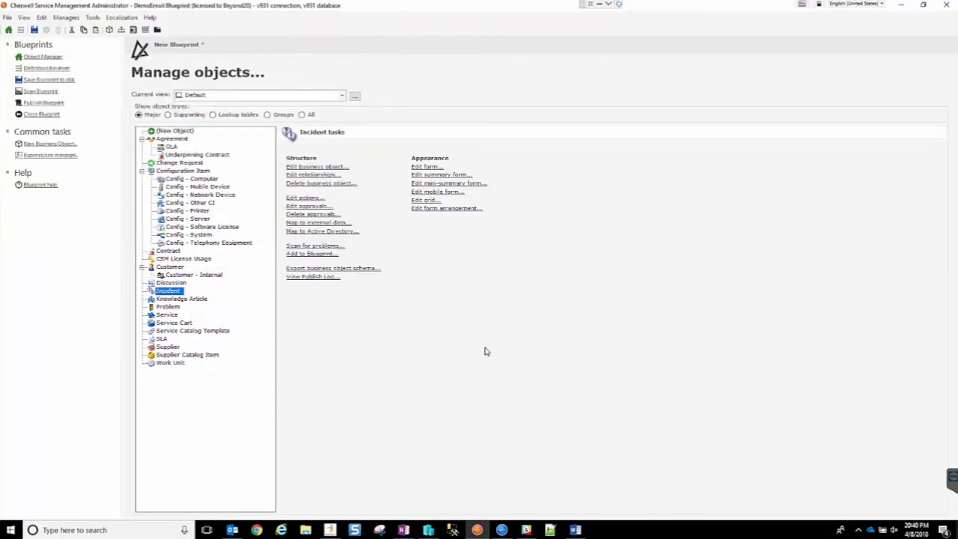
click(314, 246)
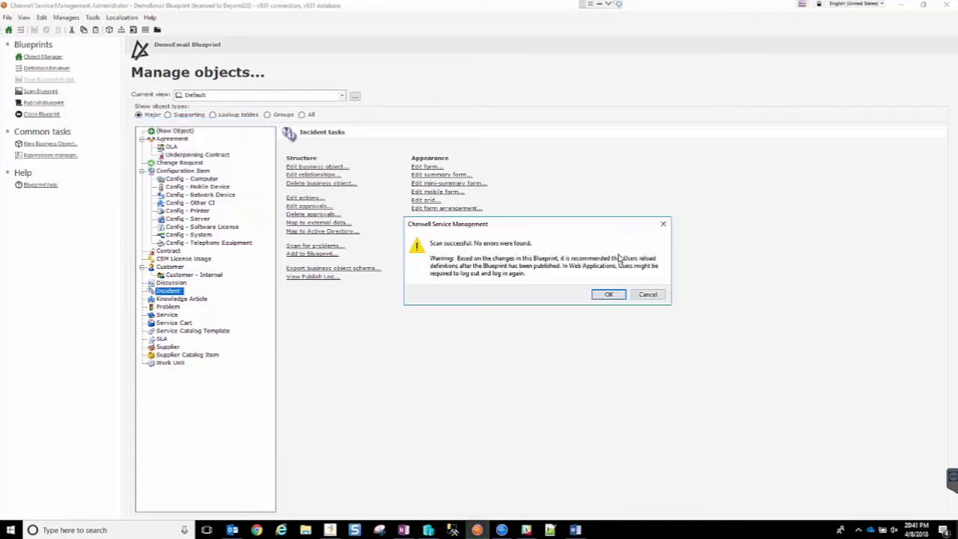
mouse_move(586, 239)
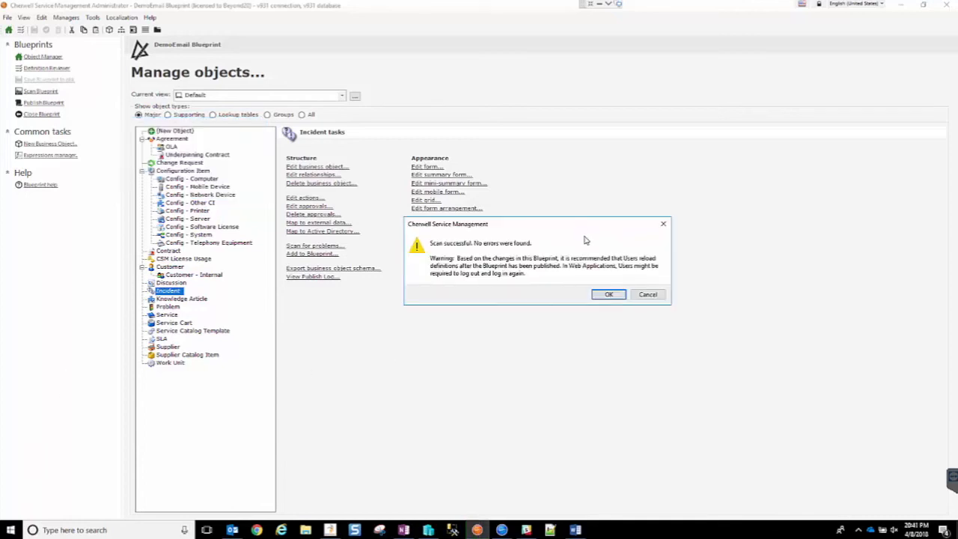
mouse_move(610, 294)
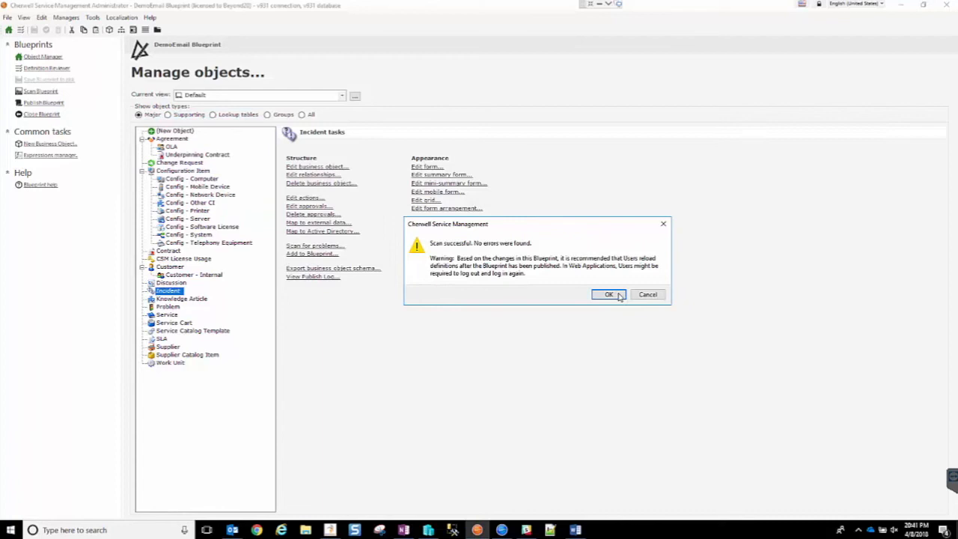
click(609, 293)
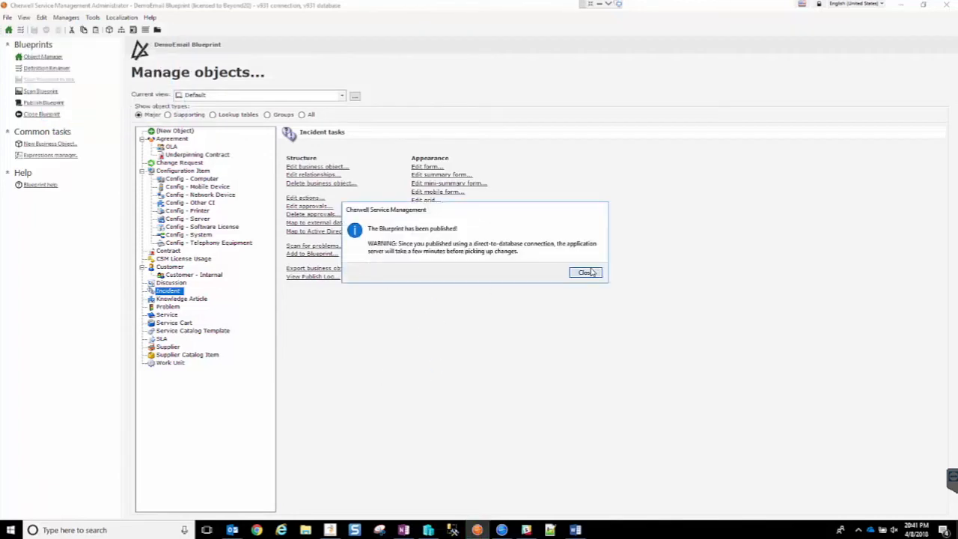
- Dismiss the 'Blueprint has been published' notice
click(586, 272)
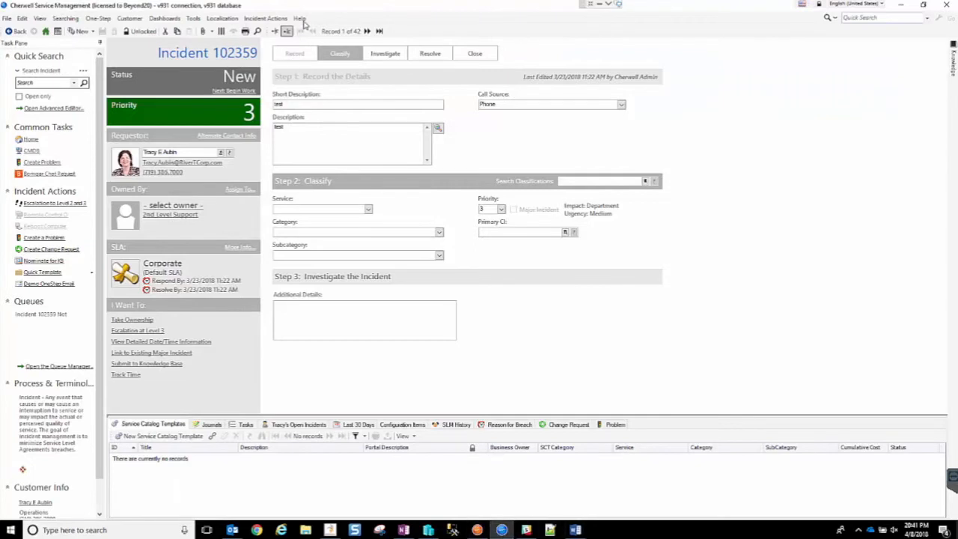
- Reload definitions from the Help menu and reopen Incident 102359
click(299, 18)
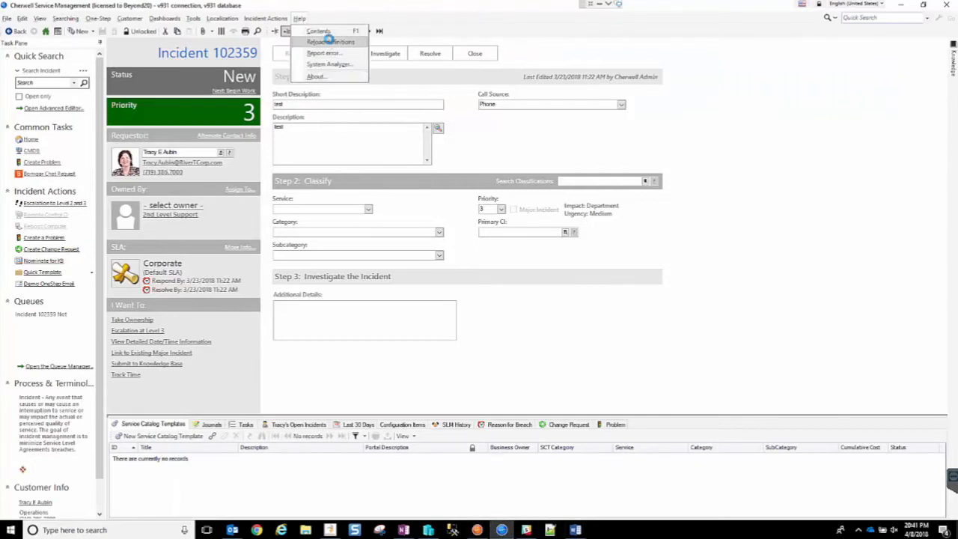
click(330, 42)
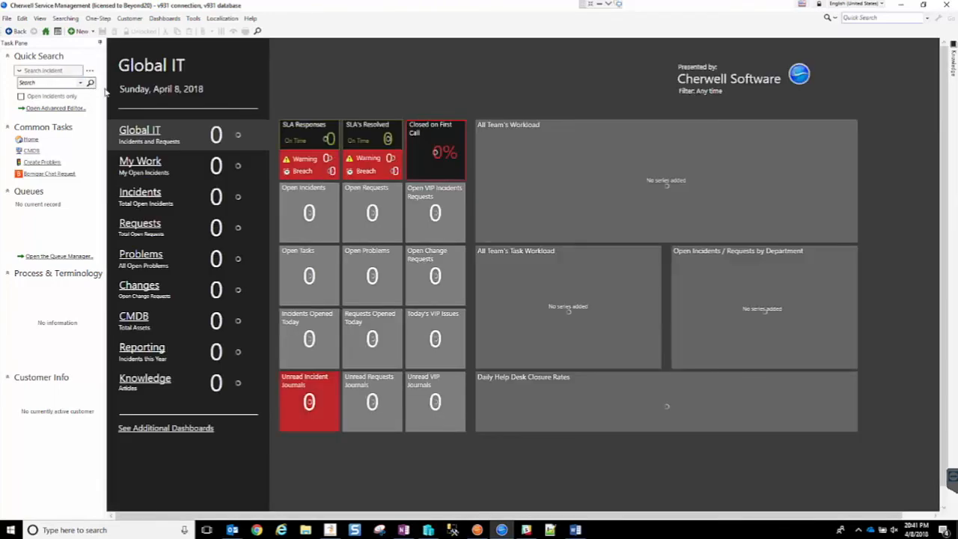
click(89, 83)
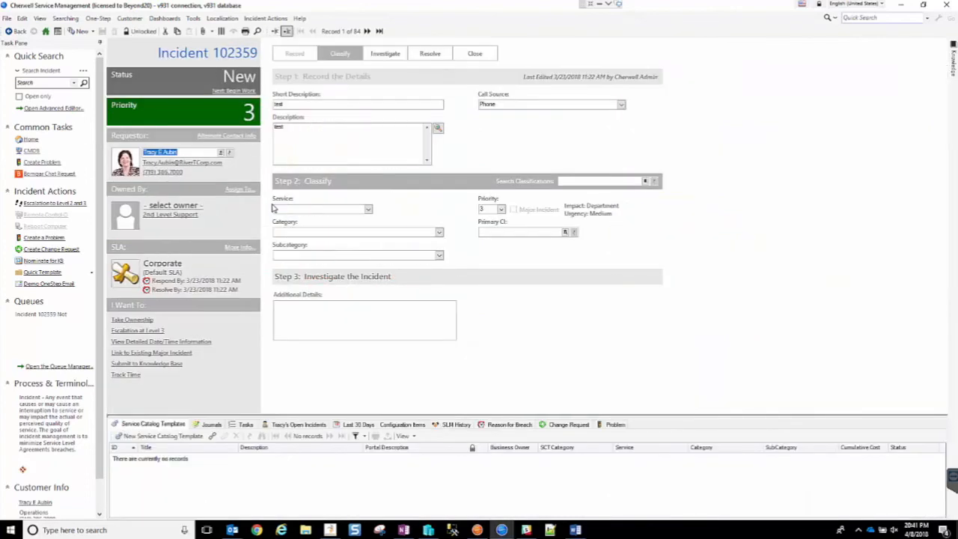
mouse_move(30, 292)
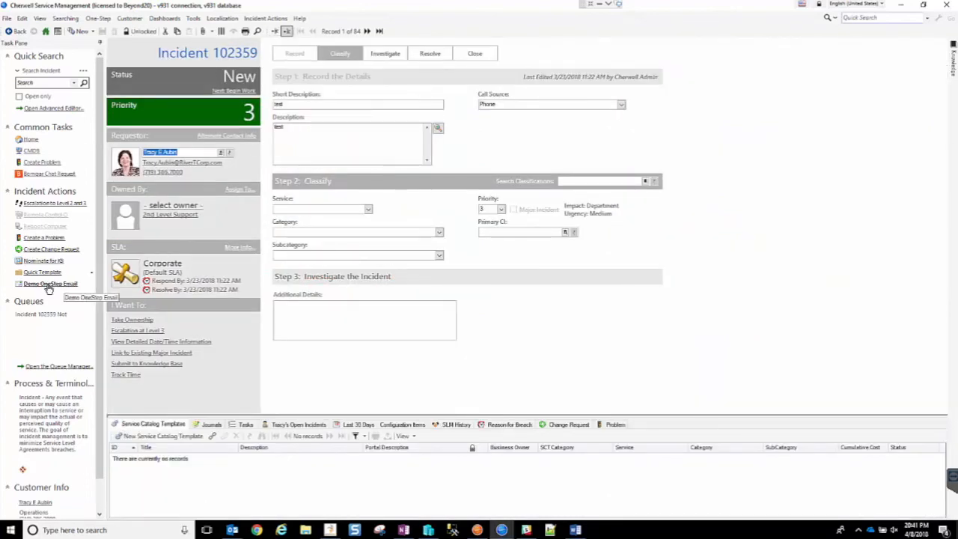
mouse_move(30, 295)
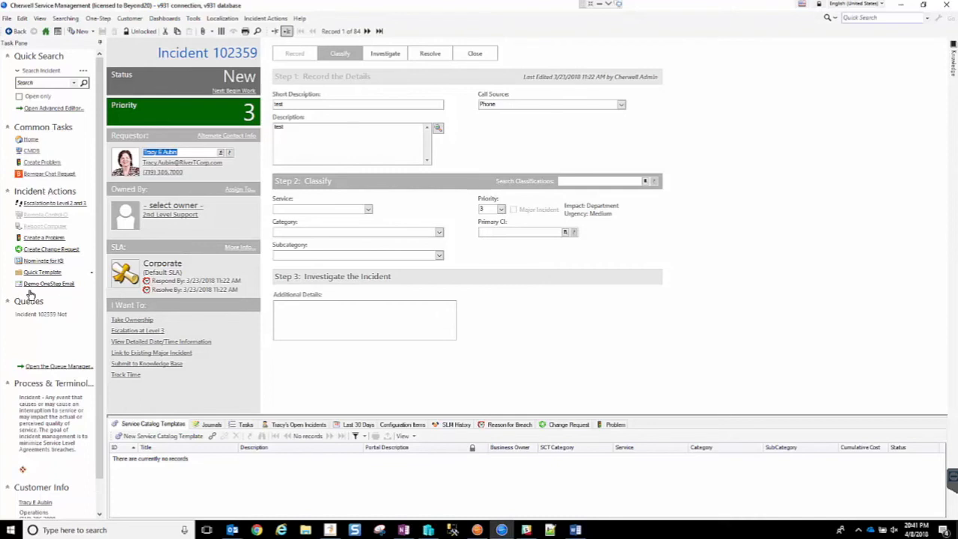
mouse_move(49, 283)
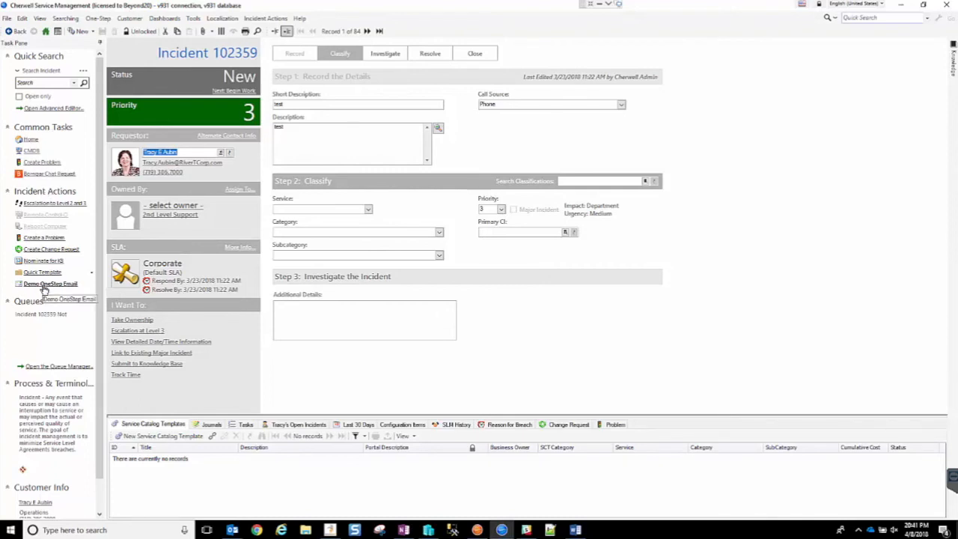
- Run Demo OneStep Email, review recipients, Owned By table and signature, then cancel
click(50, 283)
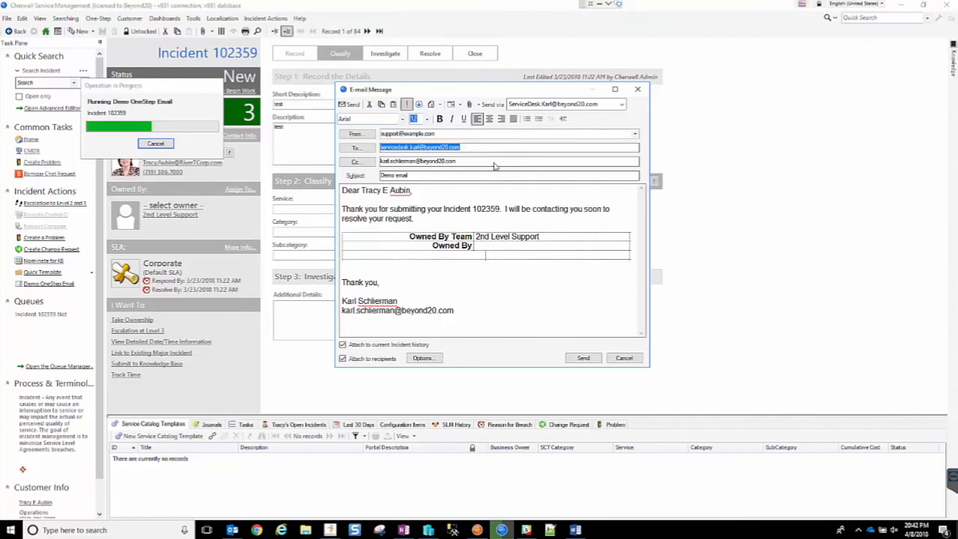
click(458, 161)
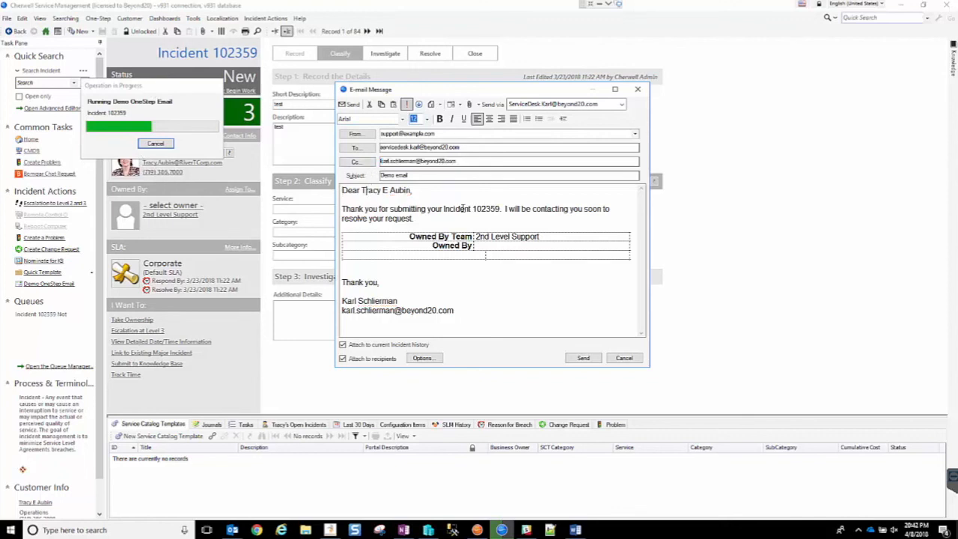
mouse_move(164, 223)
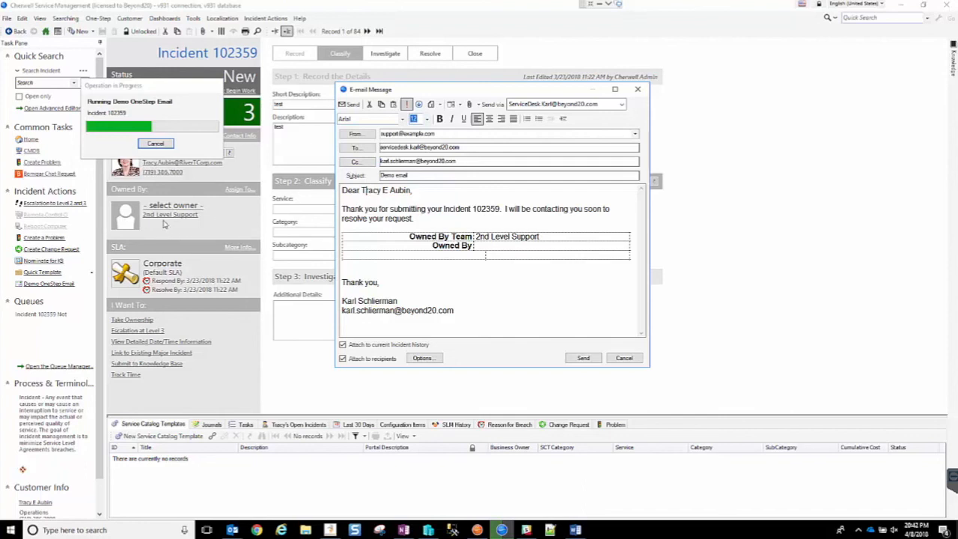
mouse_move(164, 225)
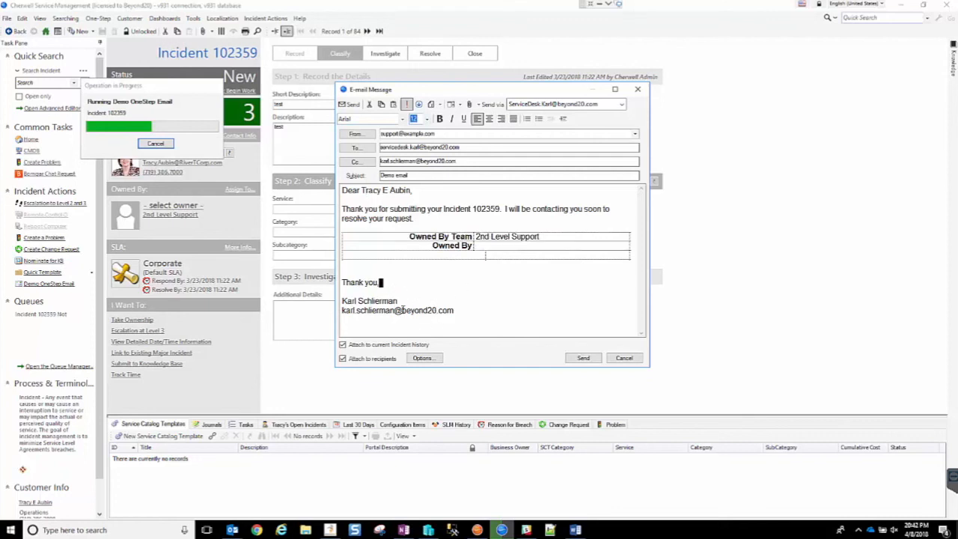
double_click(368, 300)
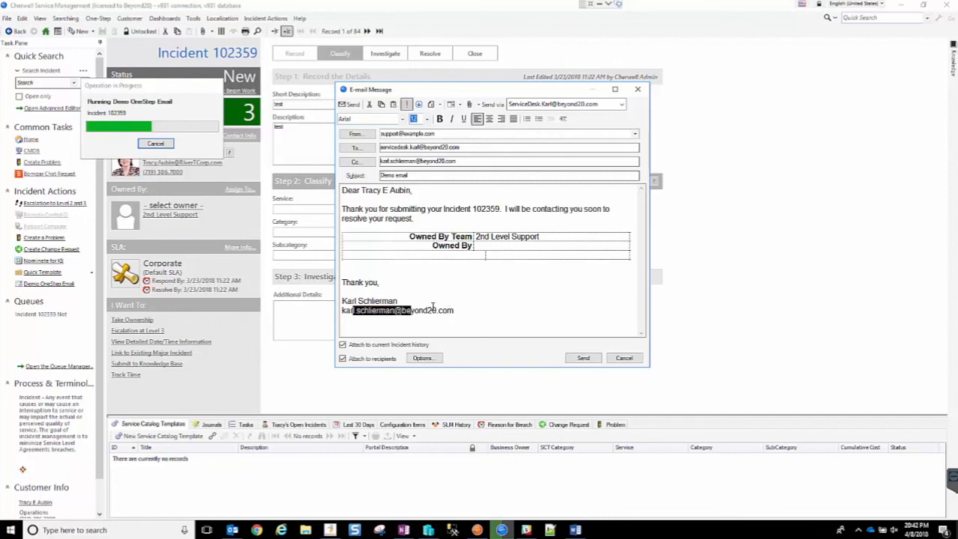
mouse_move(393, 320)
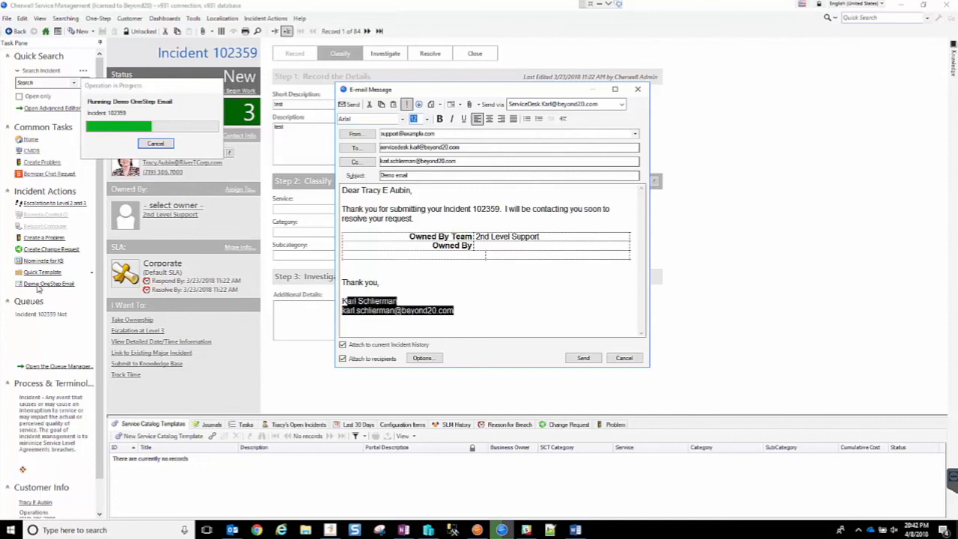
mouse_move(49, 292)
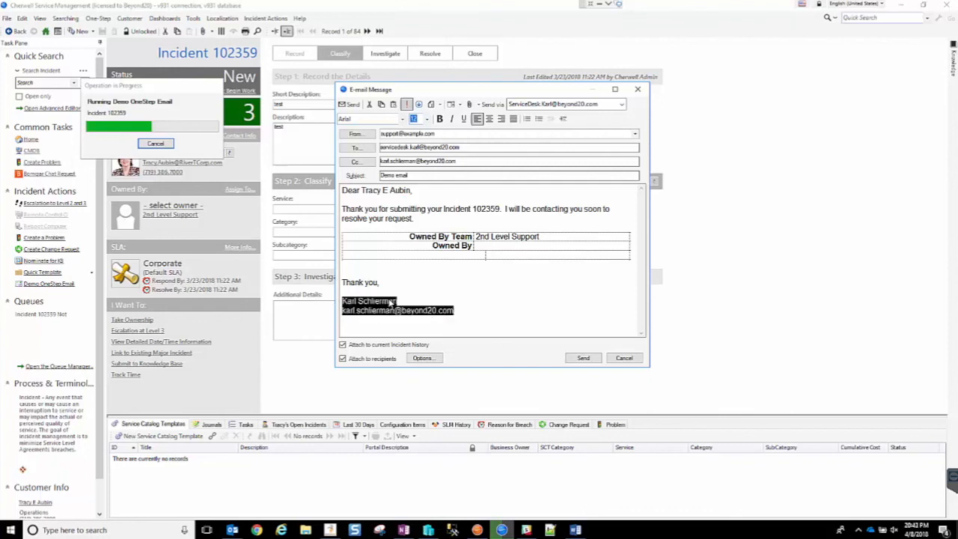
click(624, 358)
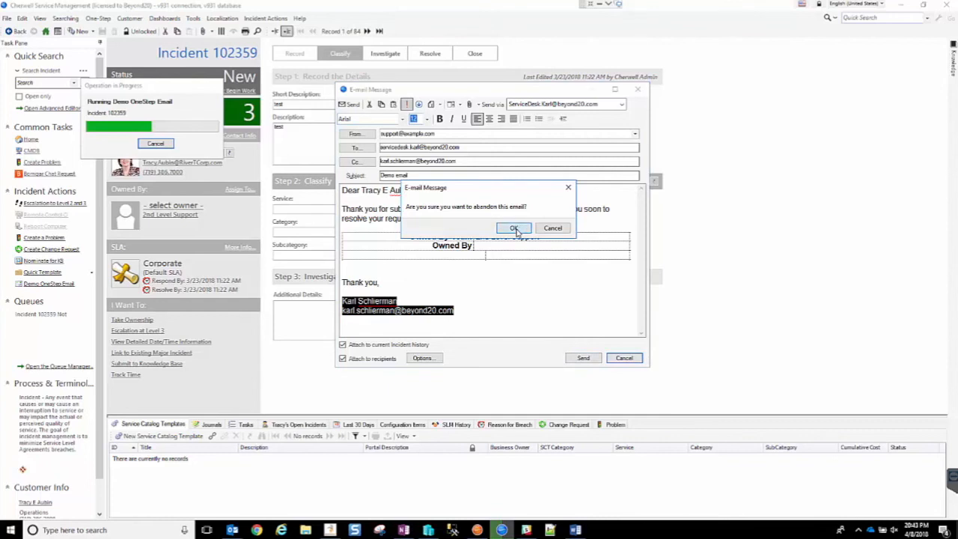
- Confirm abandoning the Demo email draft
click(514, 228)
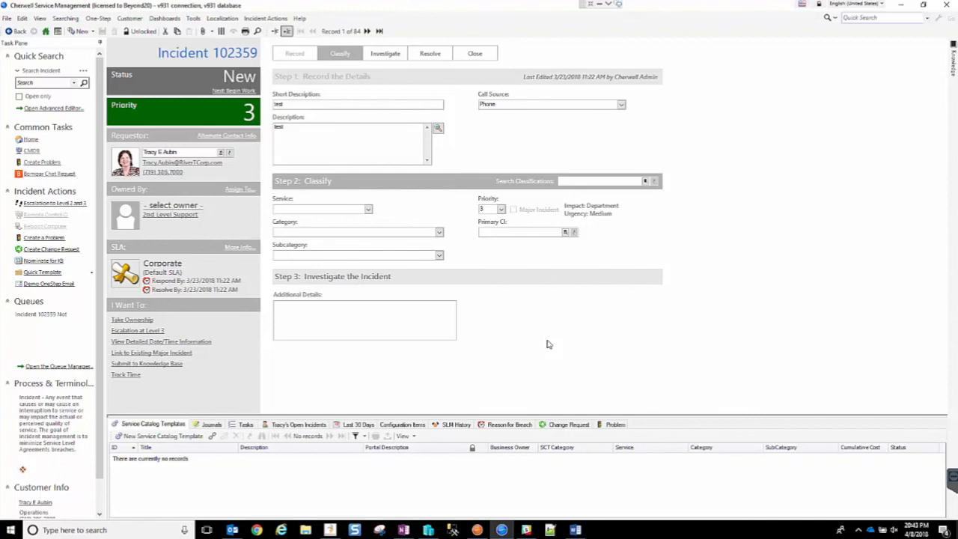
mouse_move(534, 377)
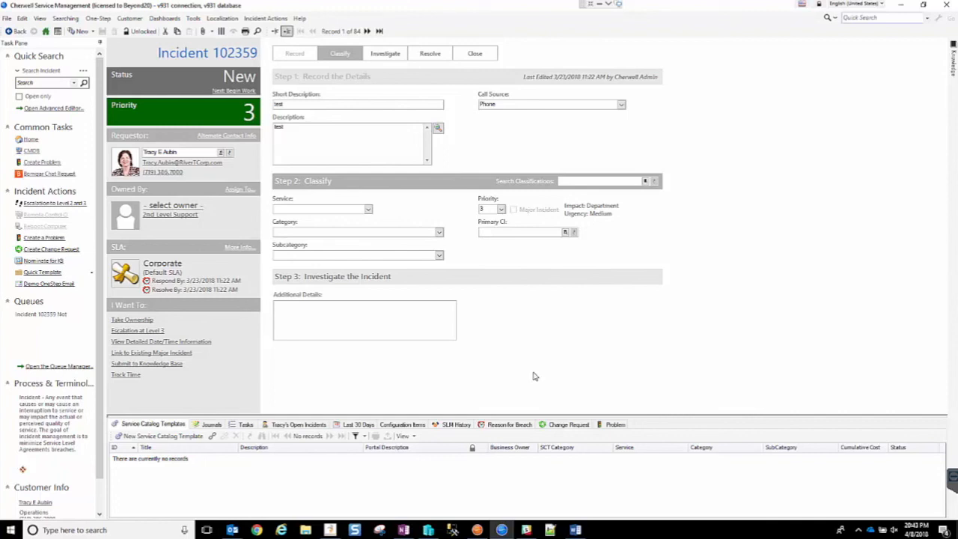